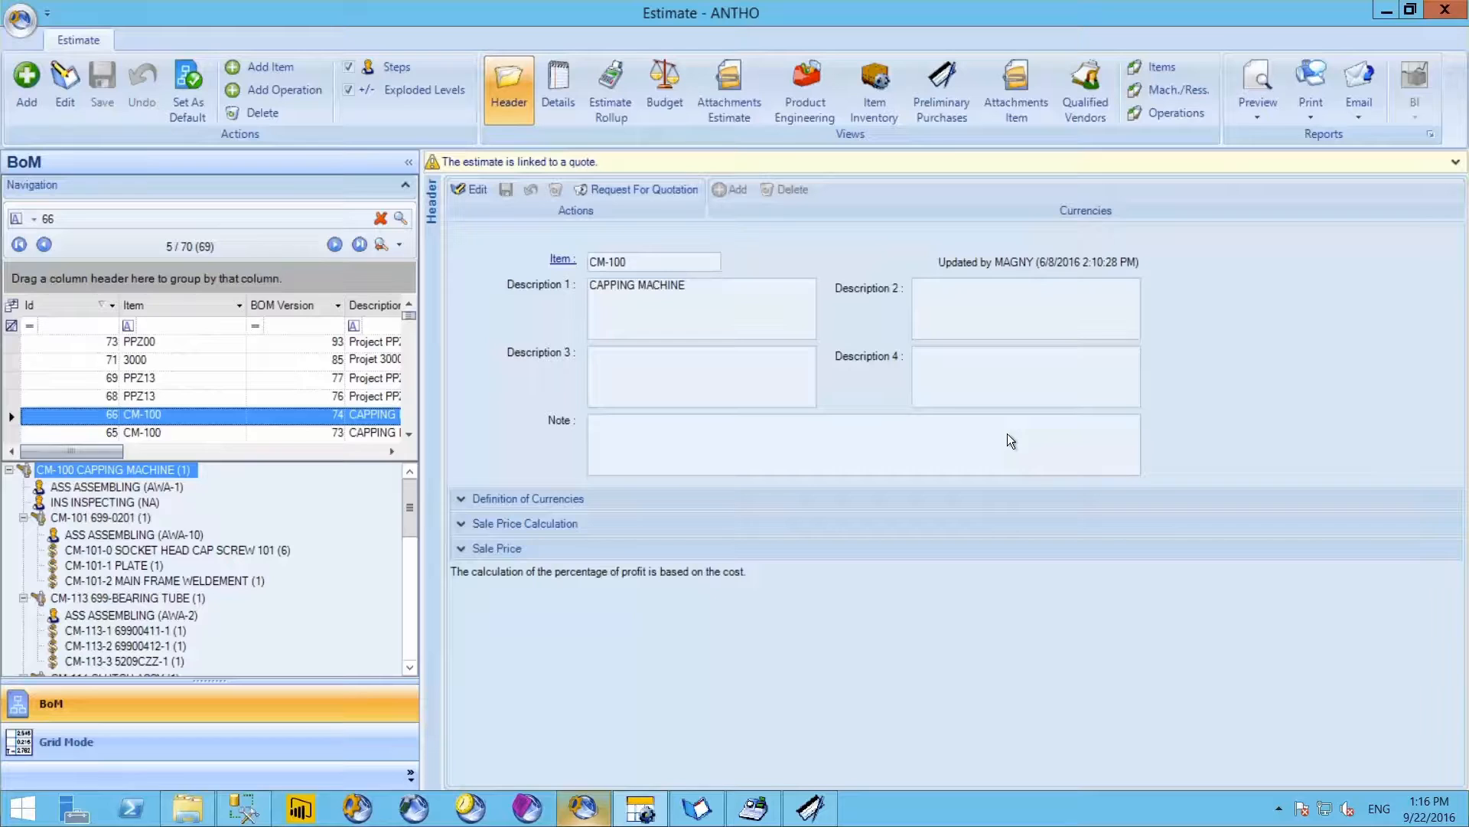
pyautogui.moveTo(411, 508)
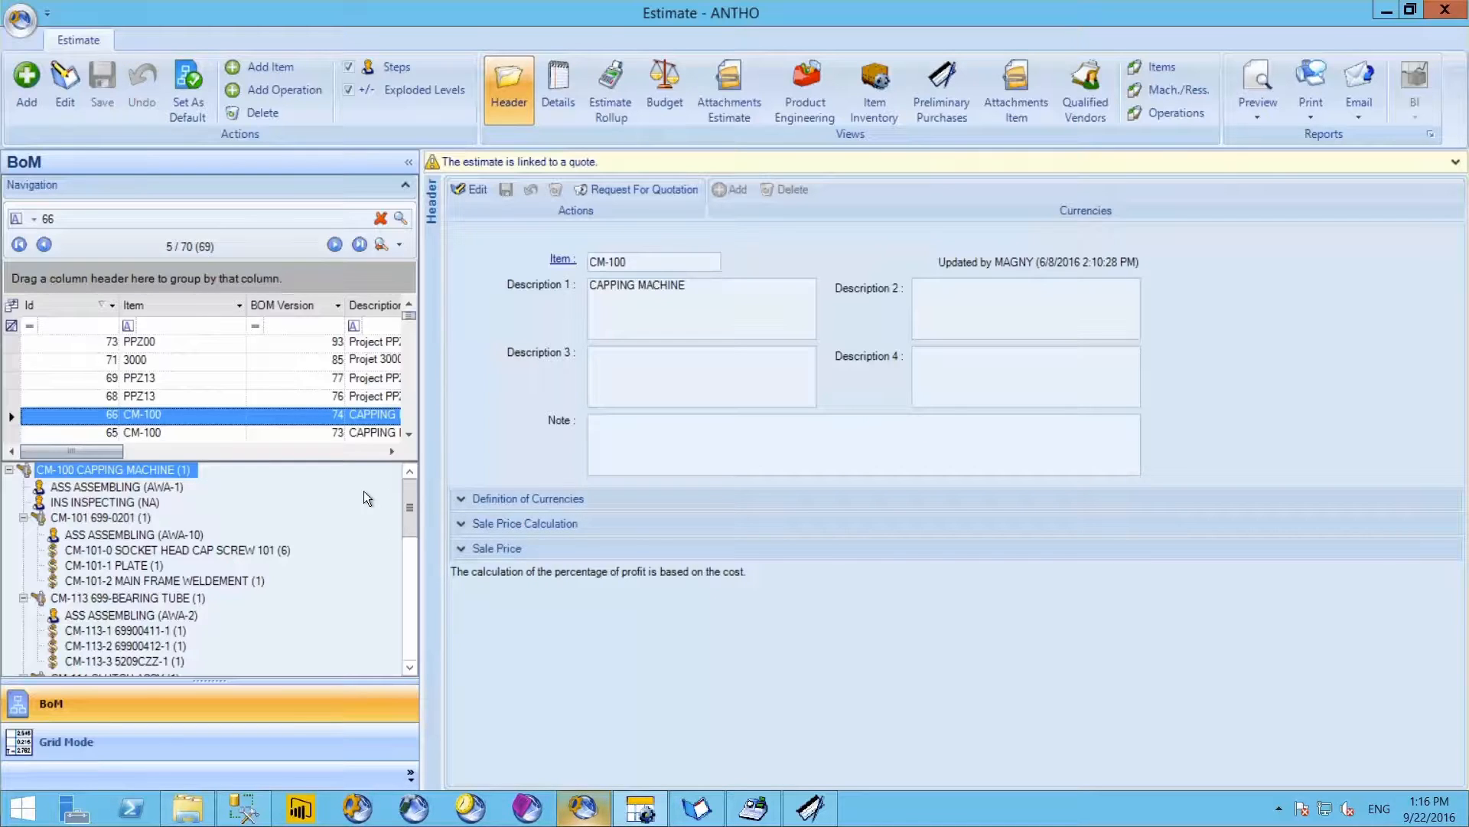
pyautogui.moveTo(411, 503)
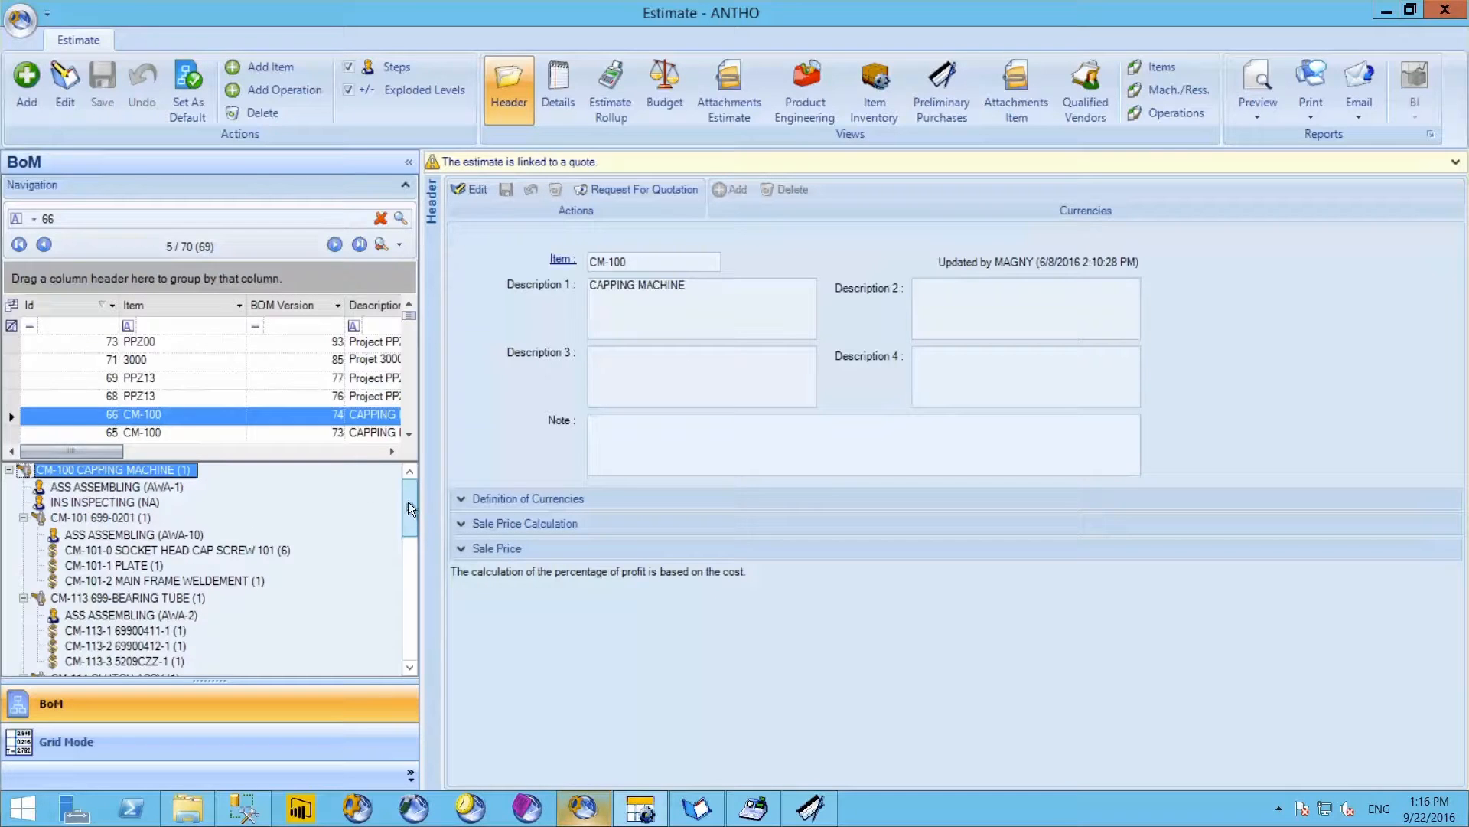
# Select items CM-101-1 and CM-113-1 and create new request for quotation 00010295 from them
pyautogui.scroll(-3)
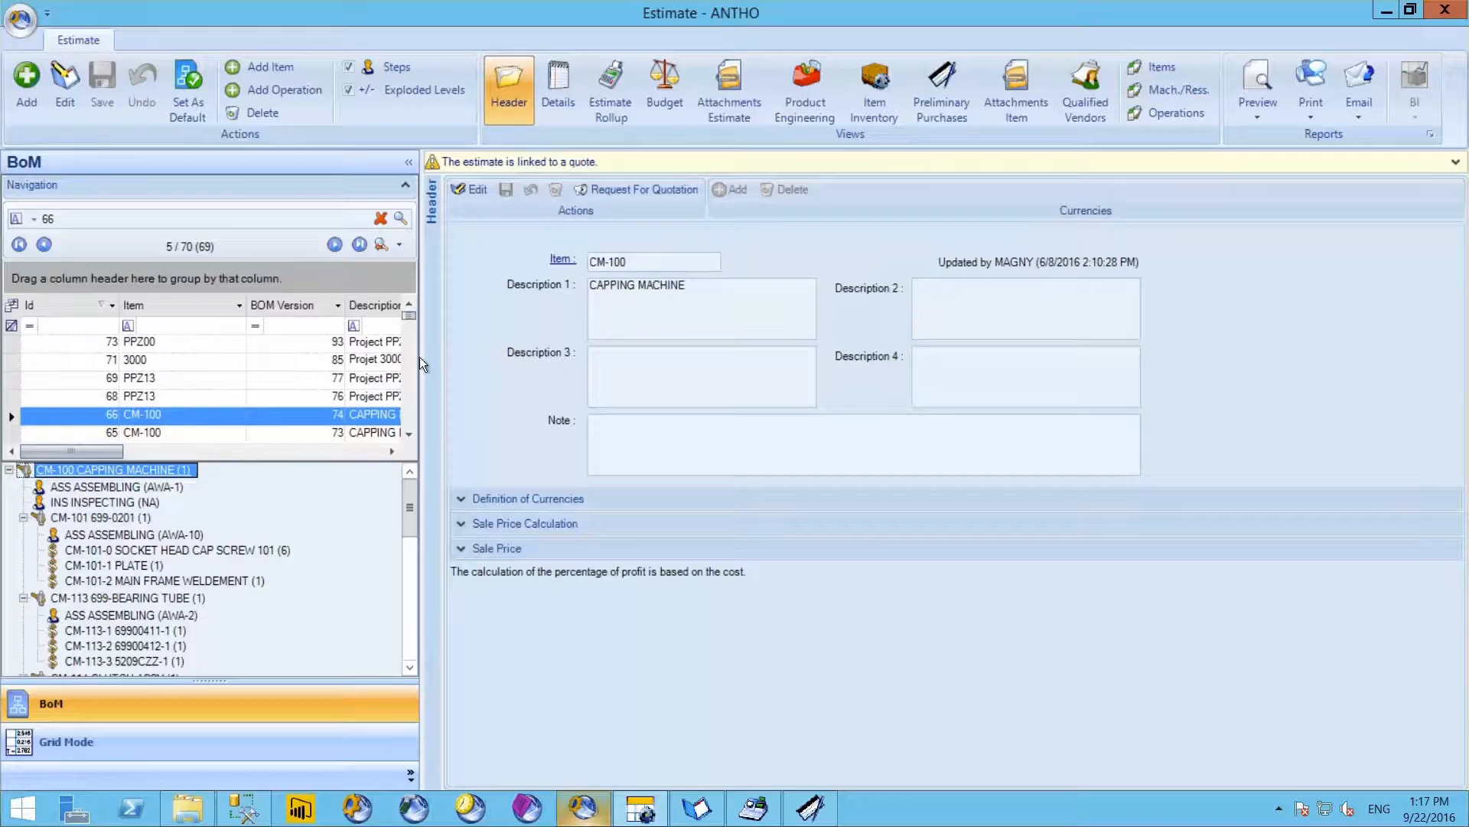
pyautogui.moveTo(646, 190)
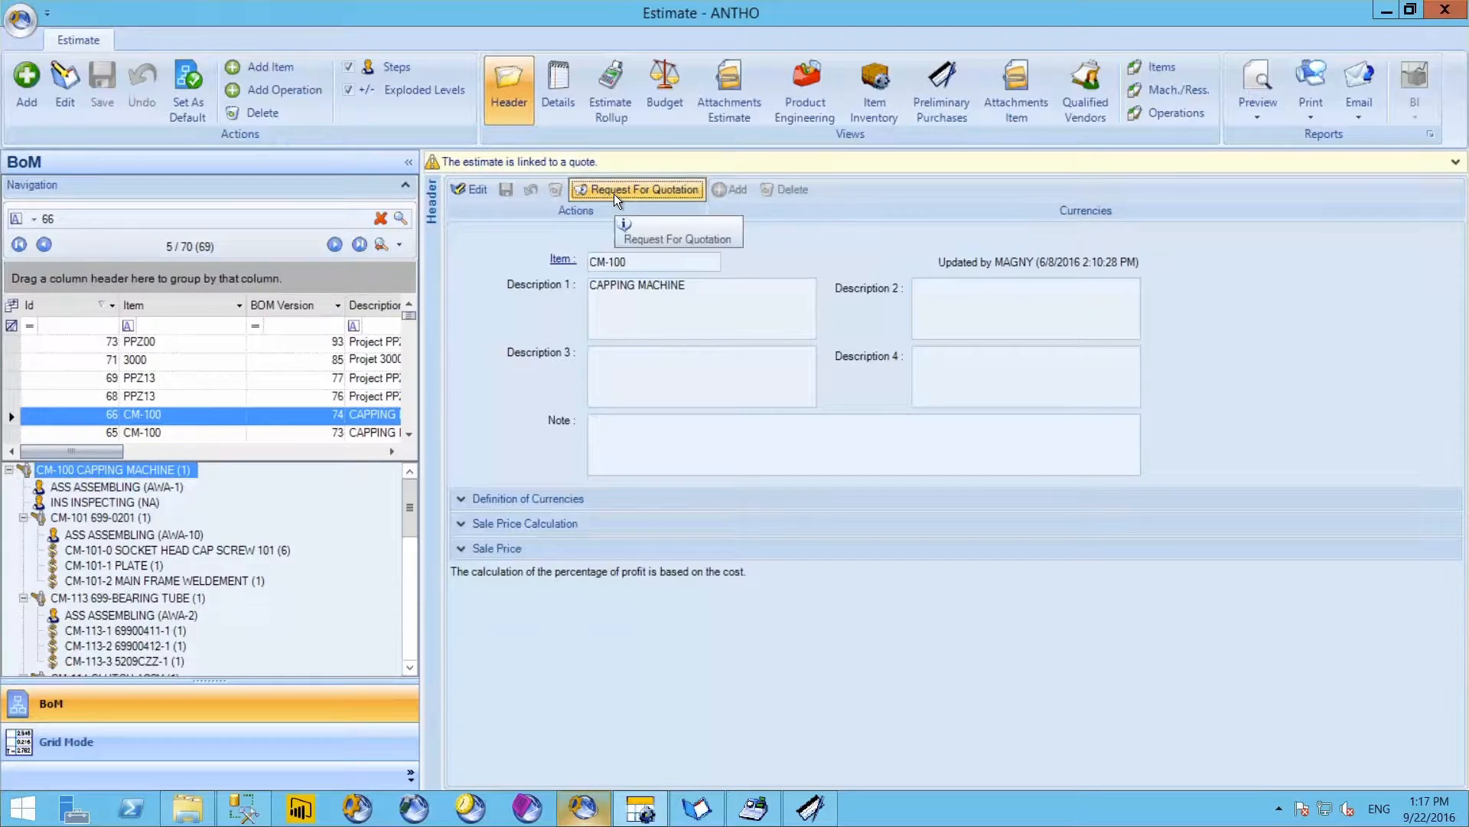
pyautogui.click(641, 190)
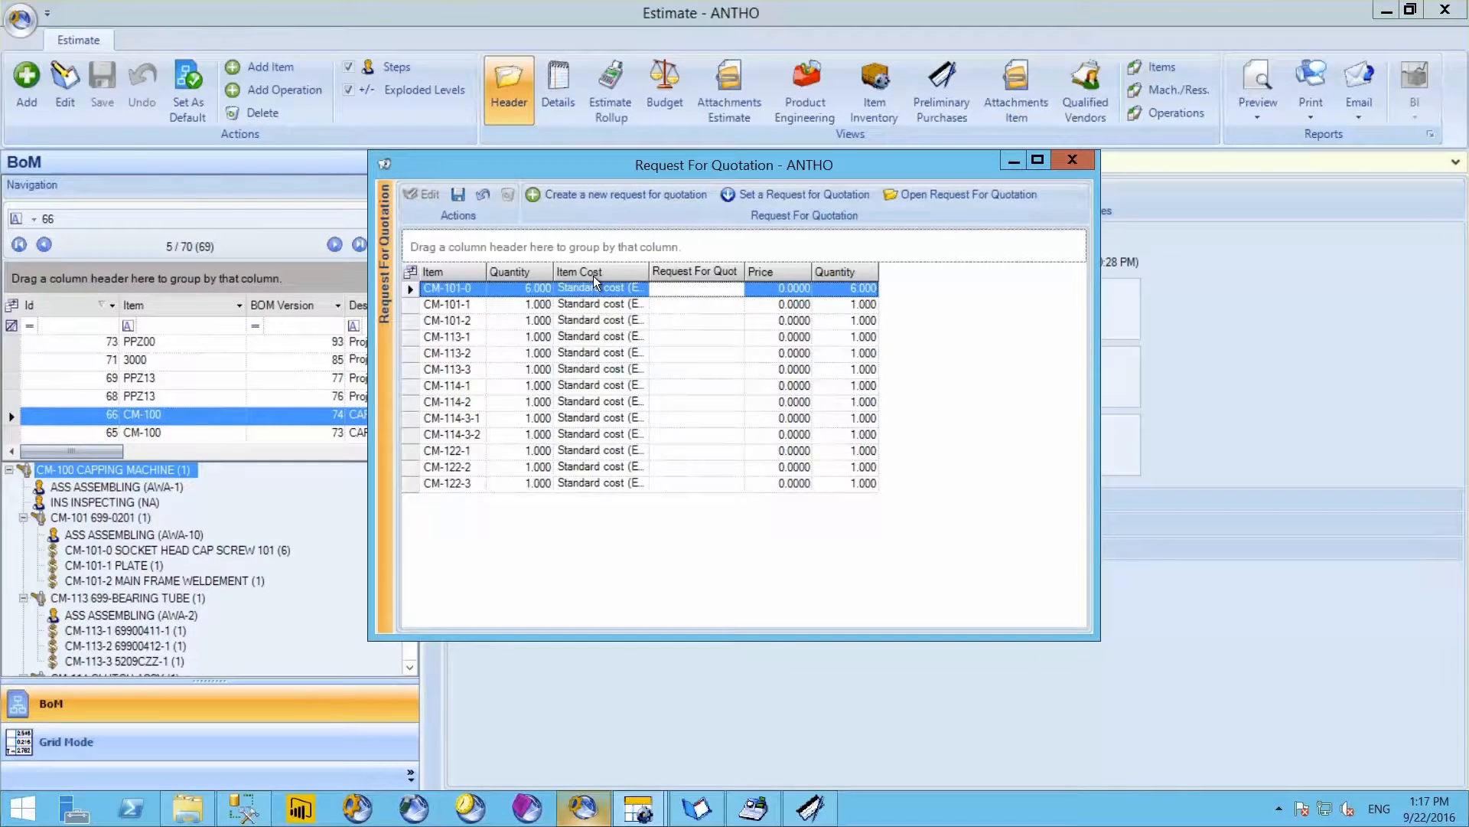
pyautogui.moveTo(410, 316)
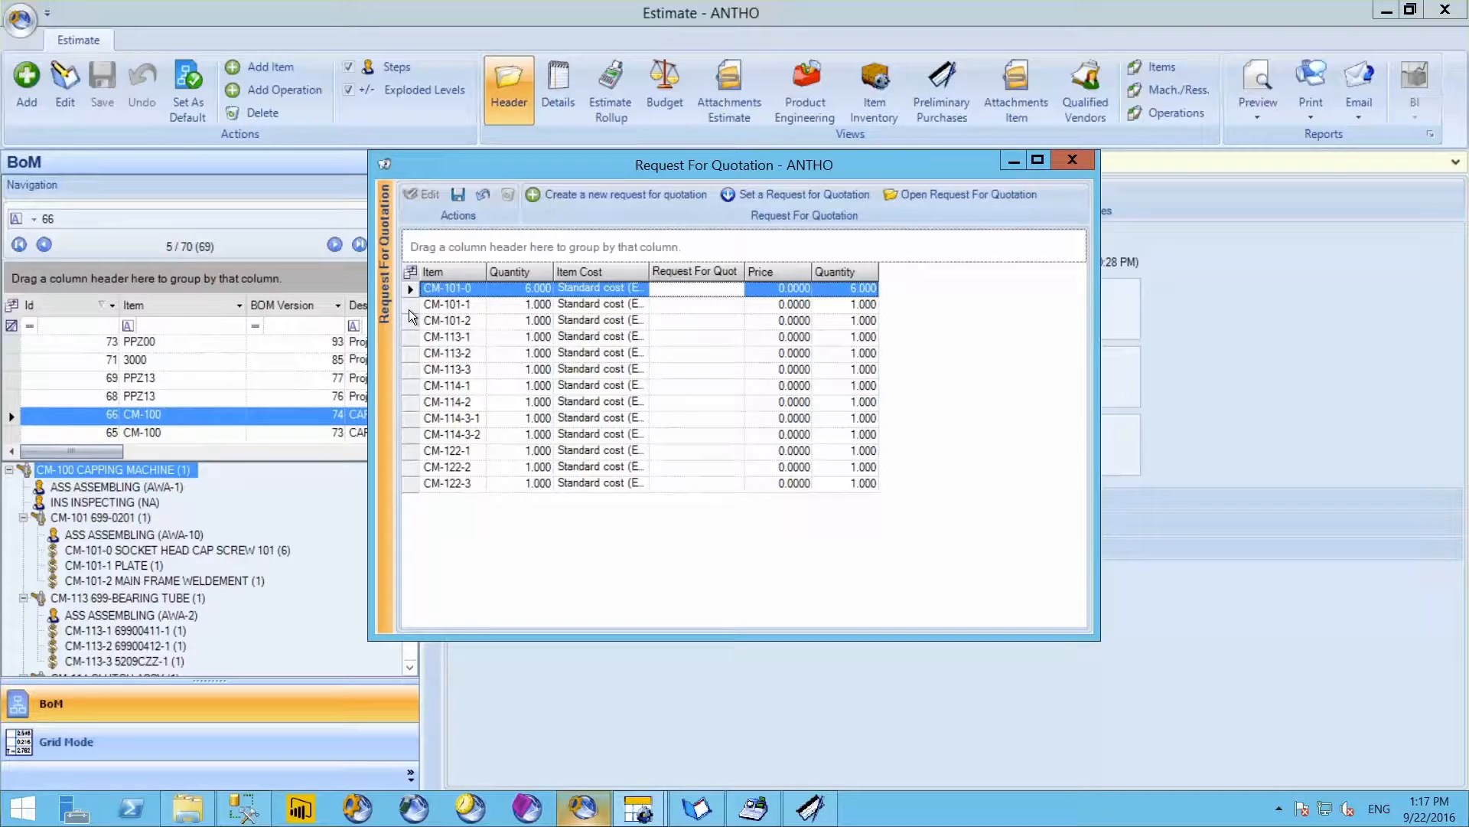
pyautogui.moveTo(414, 344)
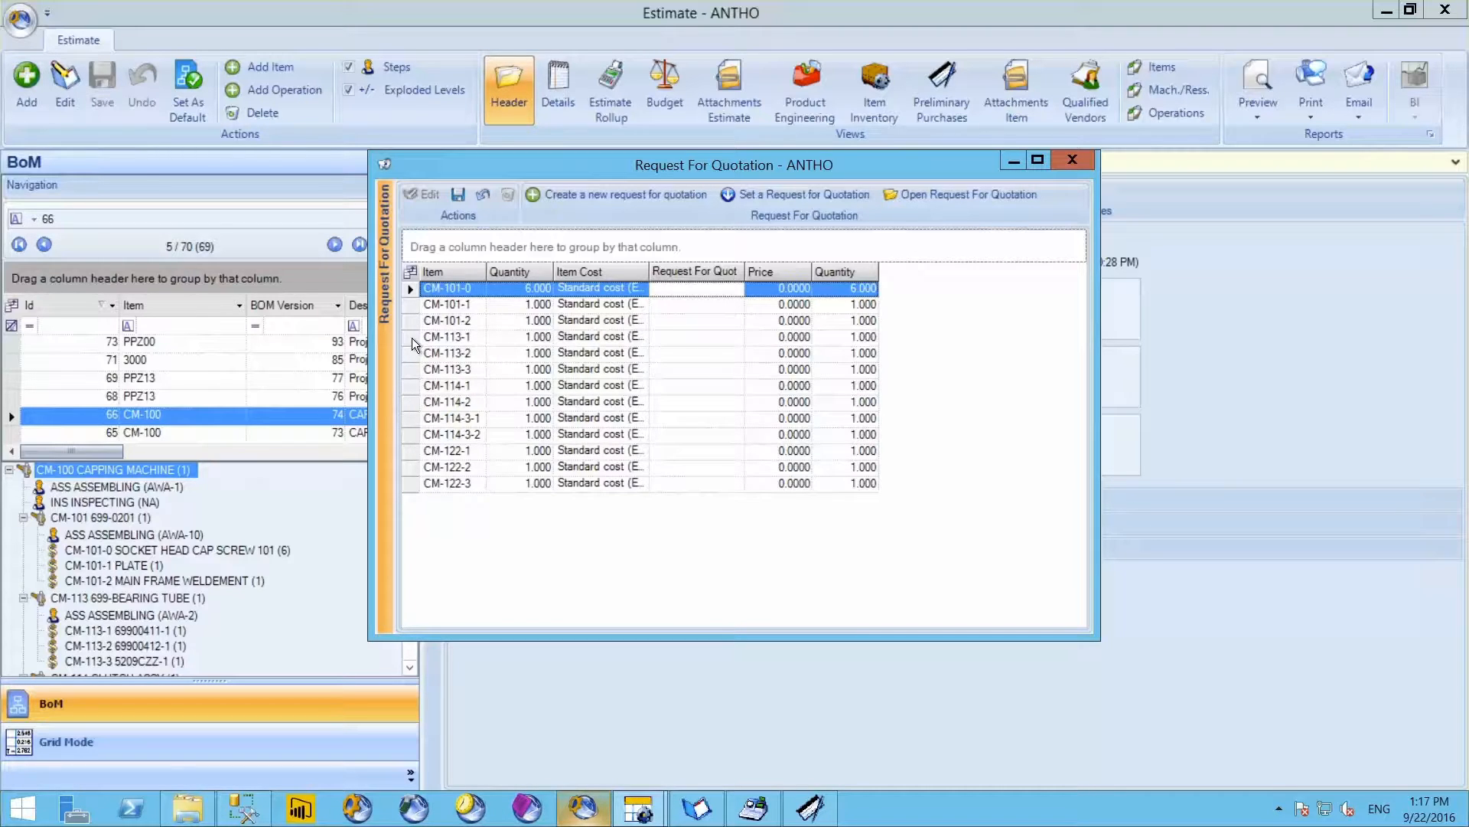
pyautogui.moveTo(410, 344)
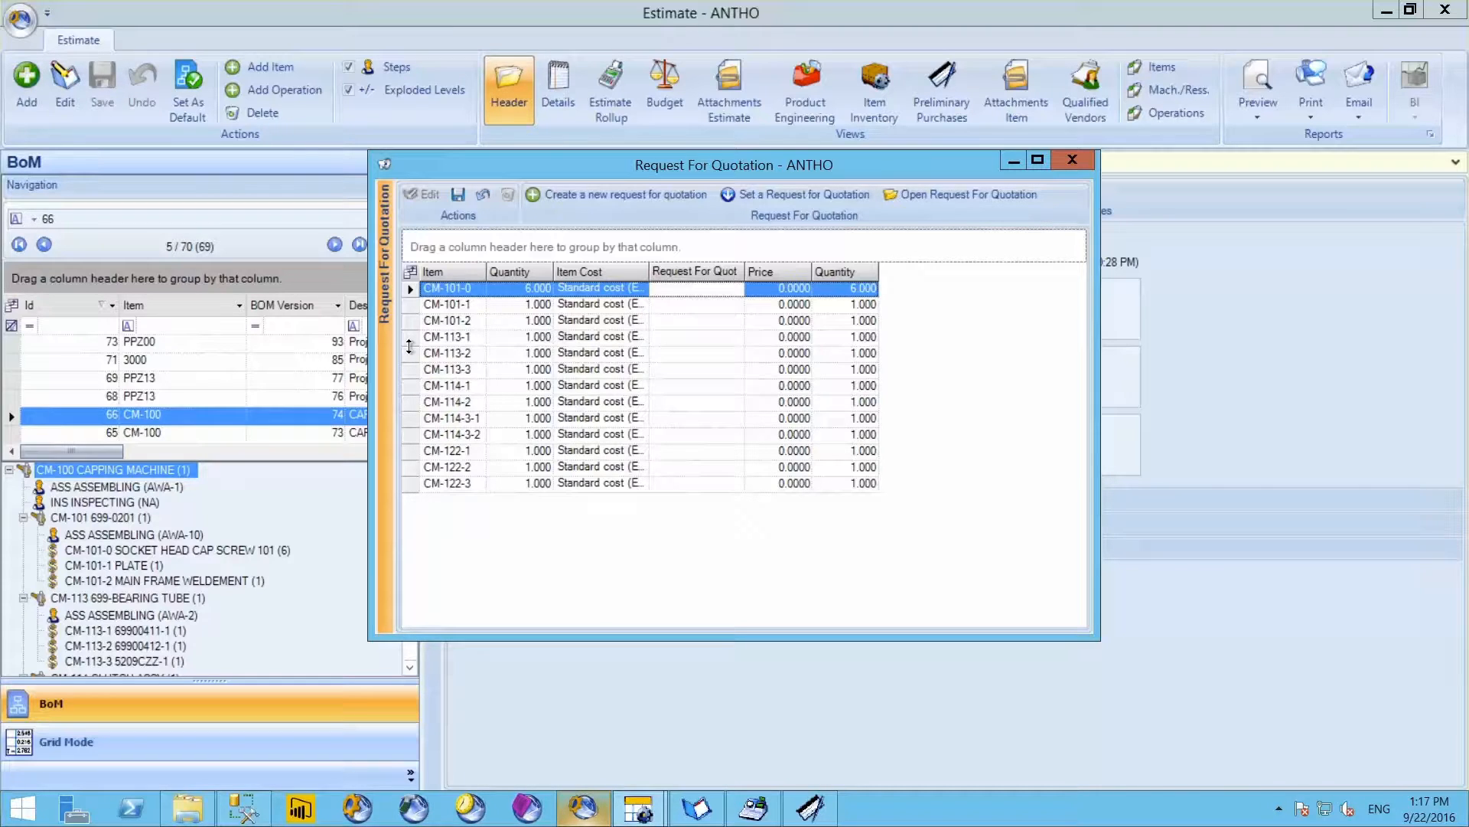
pyautogui.click(447, 337)
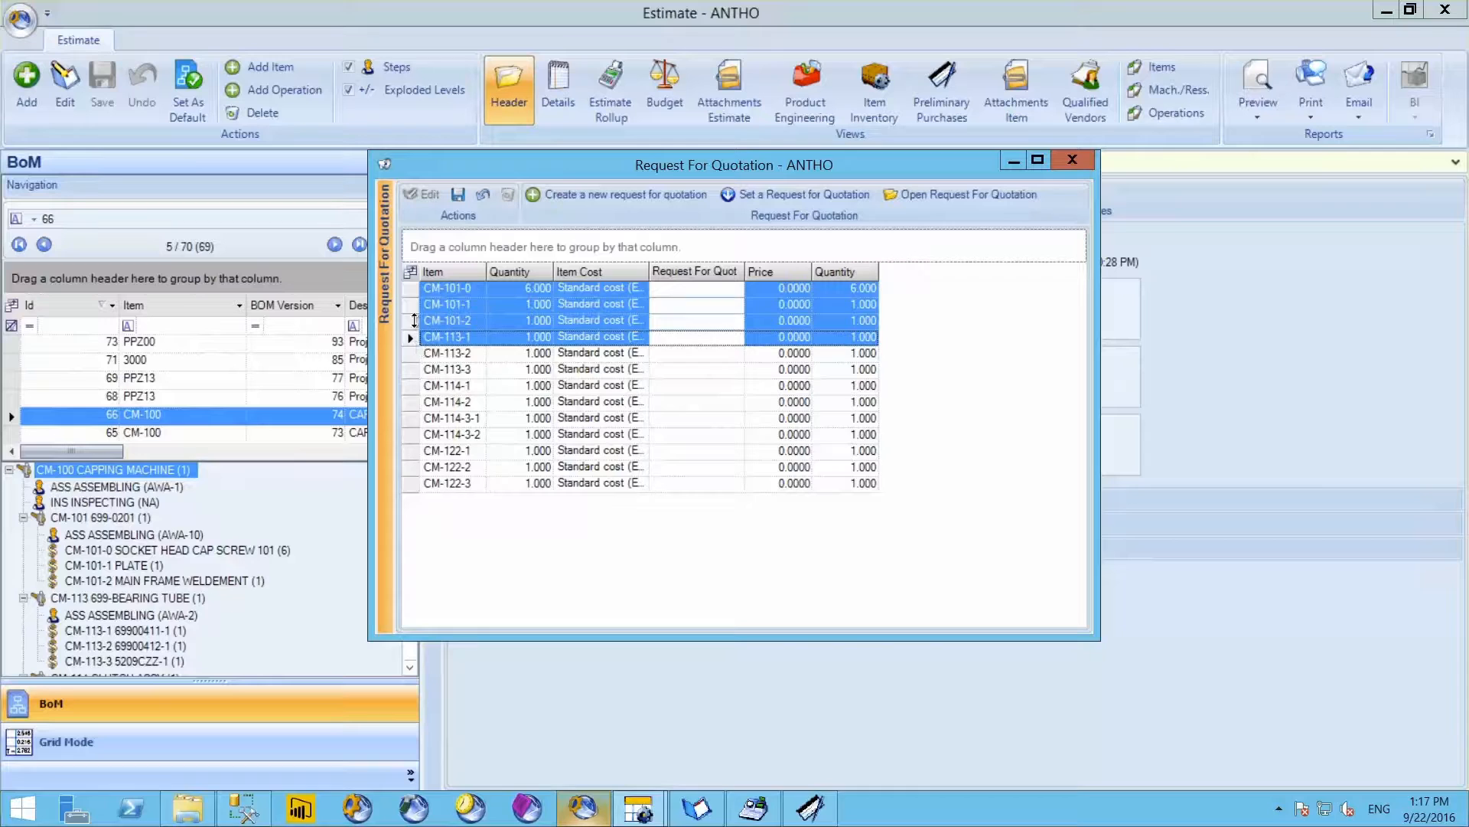
pyautogui.click(447, 303)
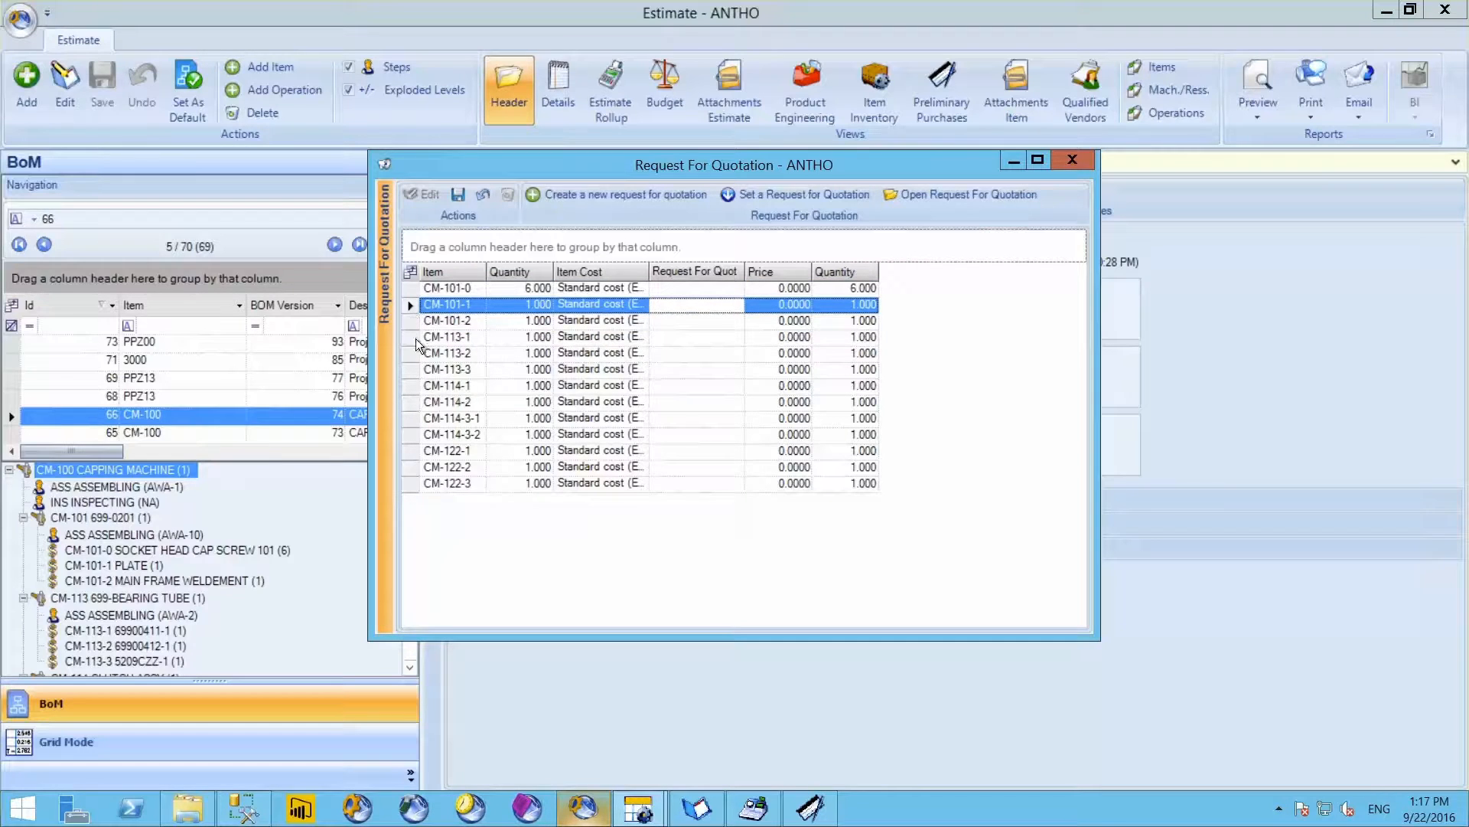
pyautogui.click(445, 337)
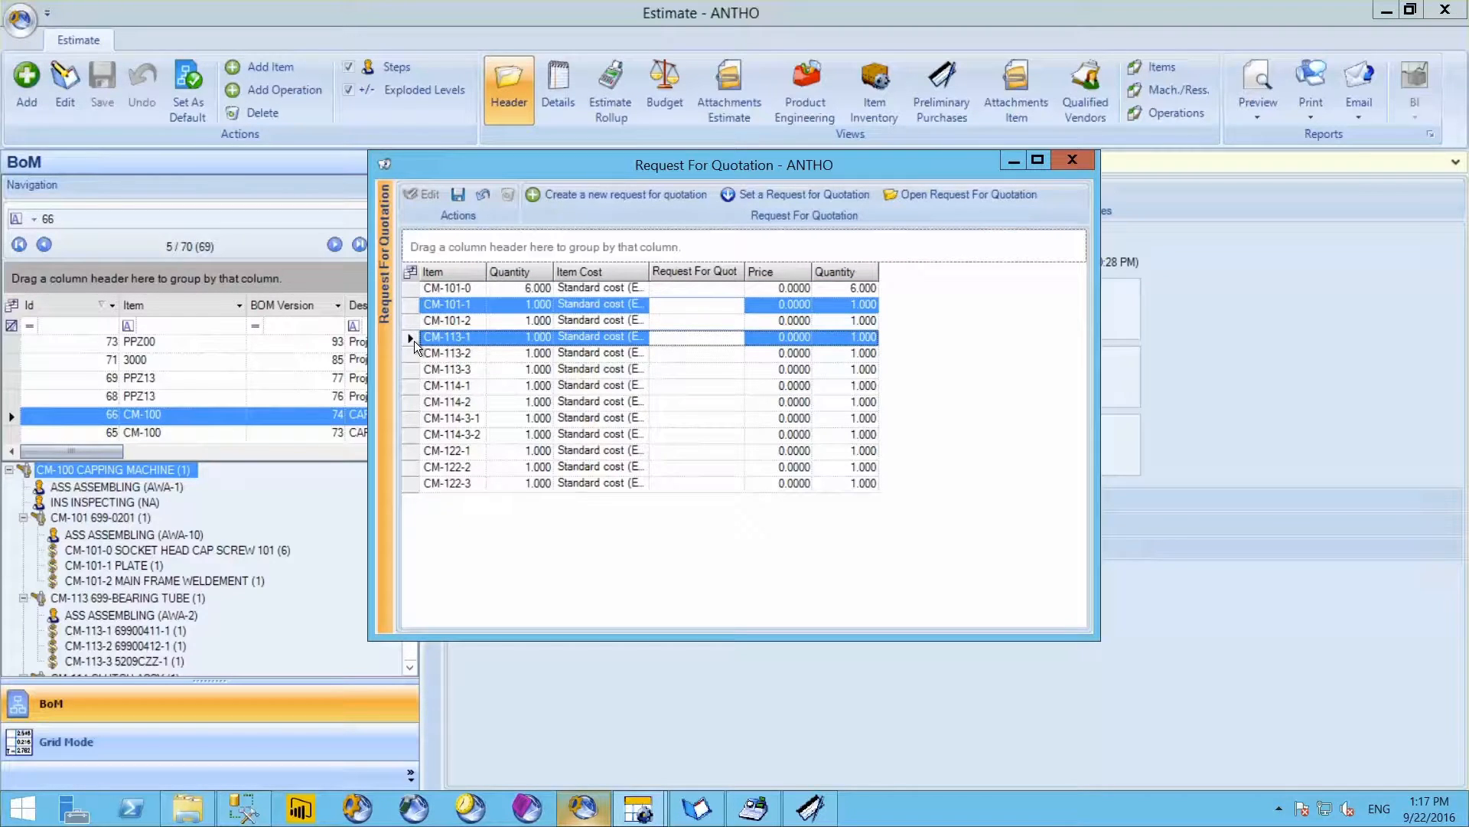
pyautogui.moveTo(617, 219)
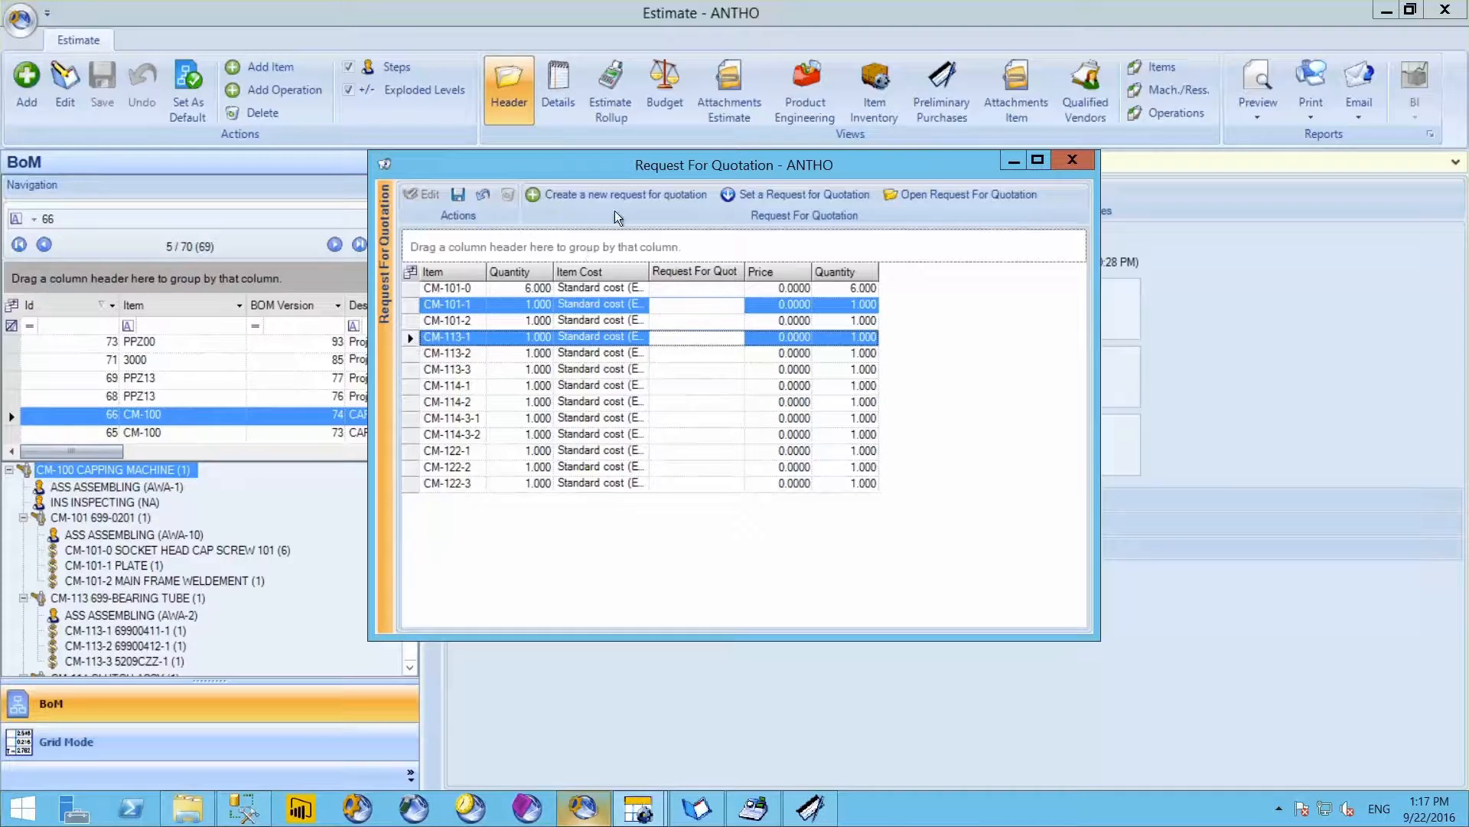
pyautogui.click(624, 195)
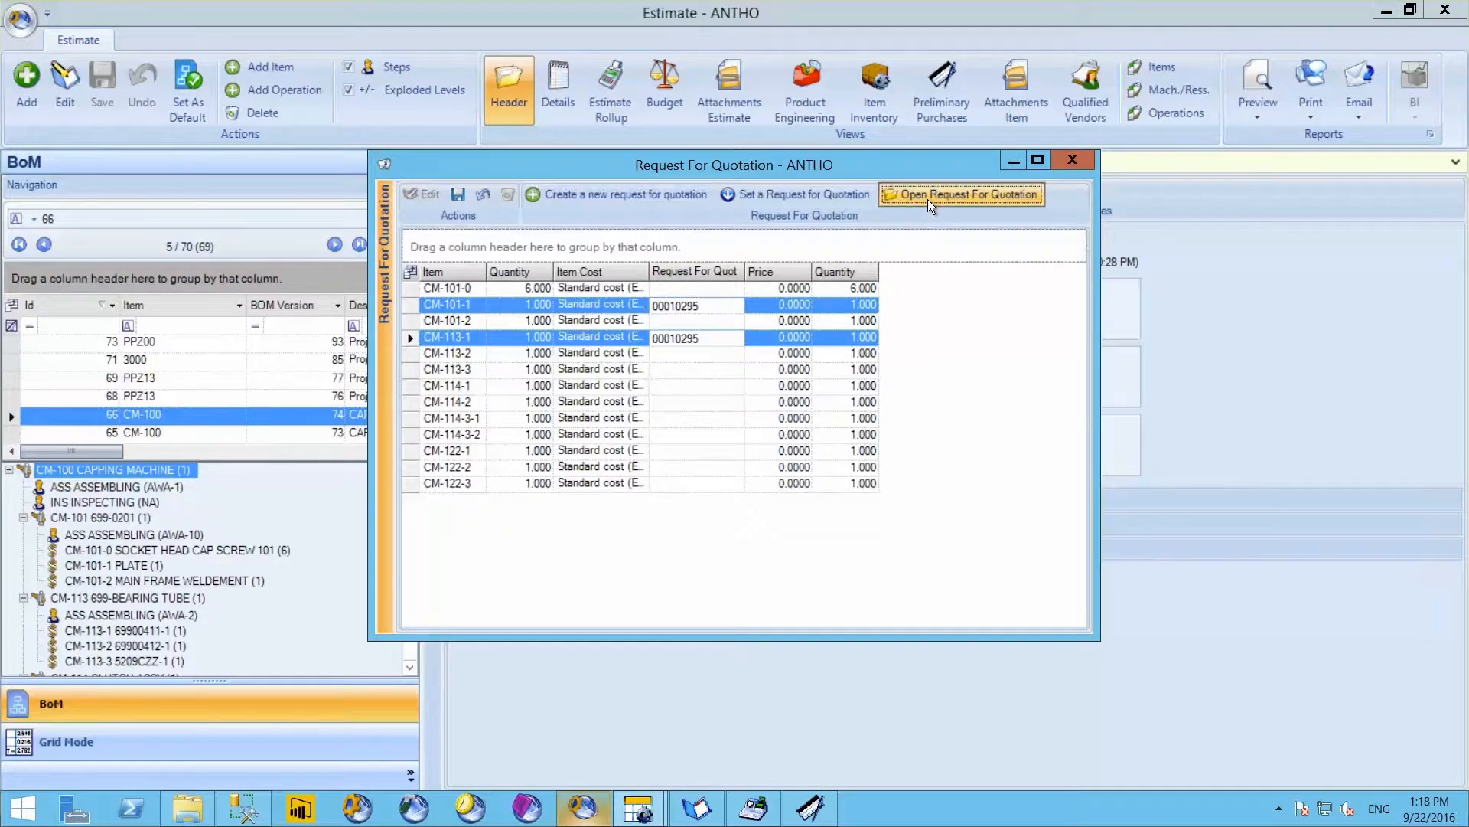
# On request 00010295, add vendors Chloride Systems and Hart Batteries
pyautogui.click(962, 195)
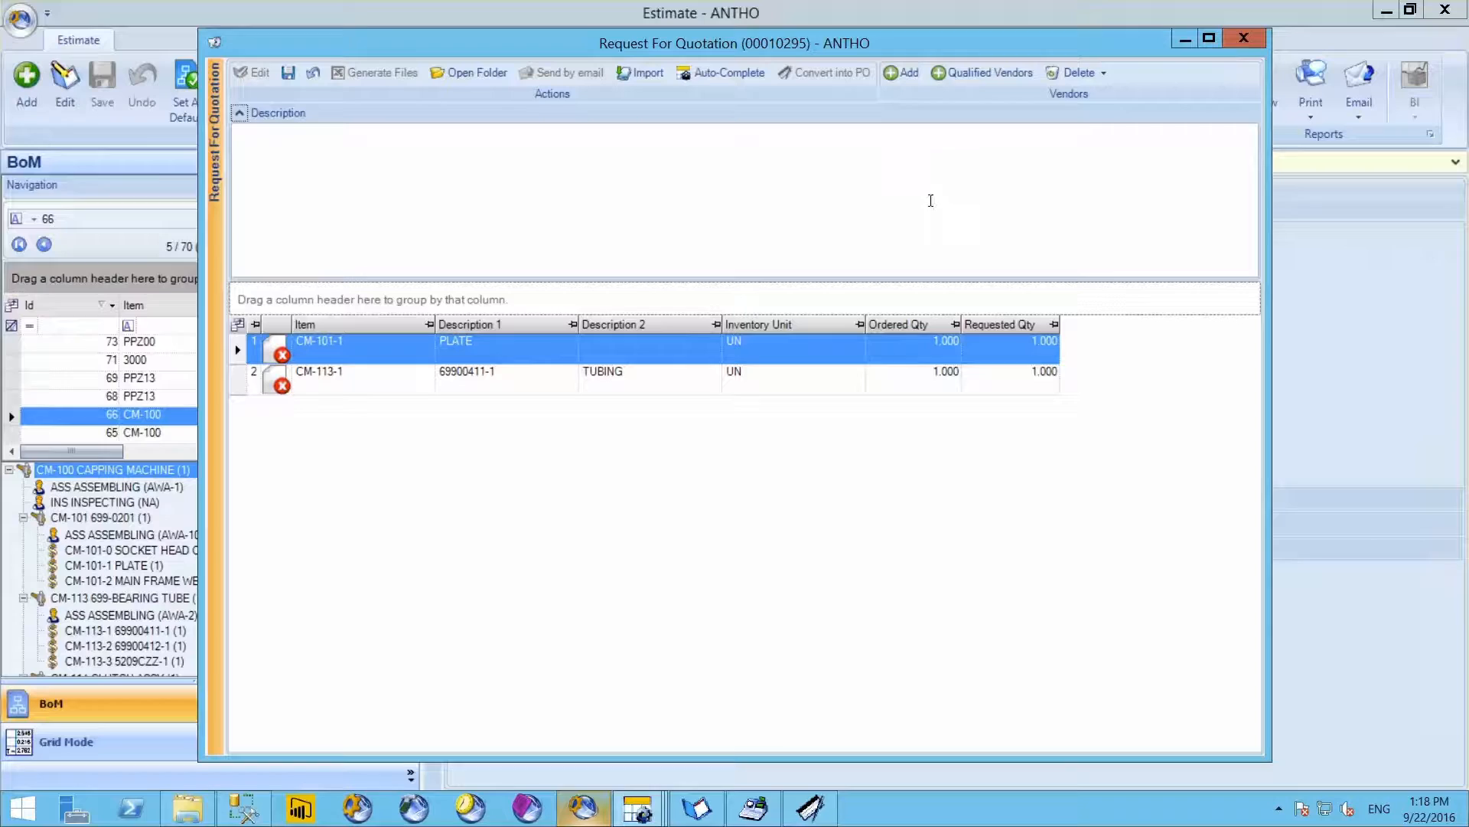
pyautogui.moveTo(997, 245)
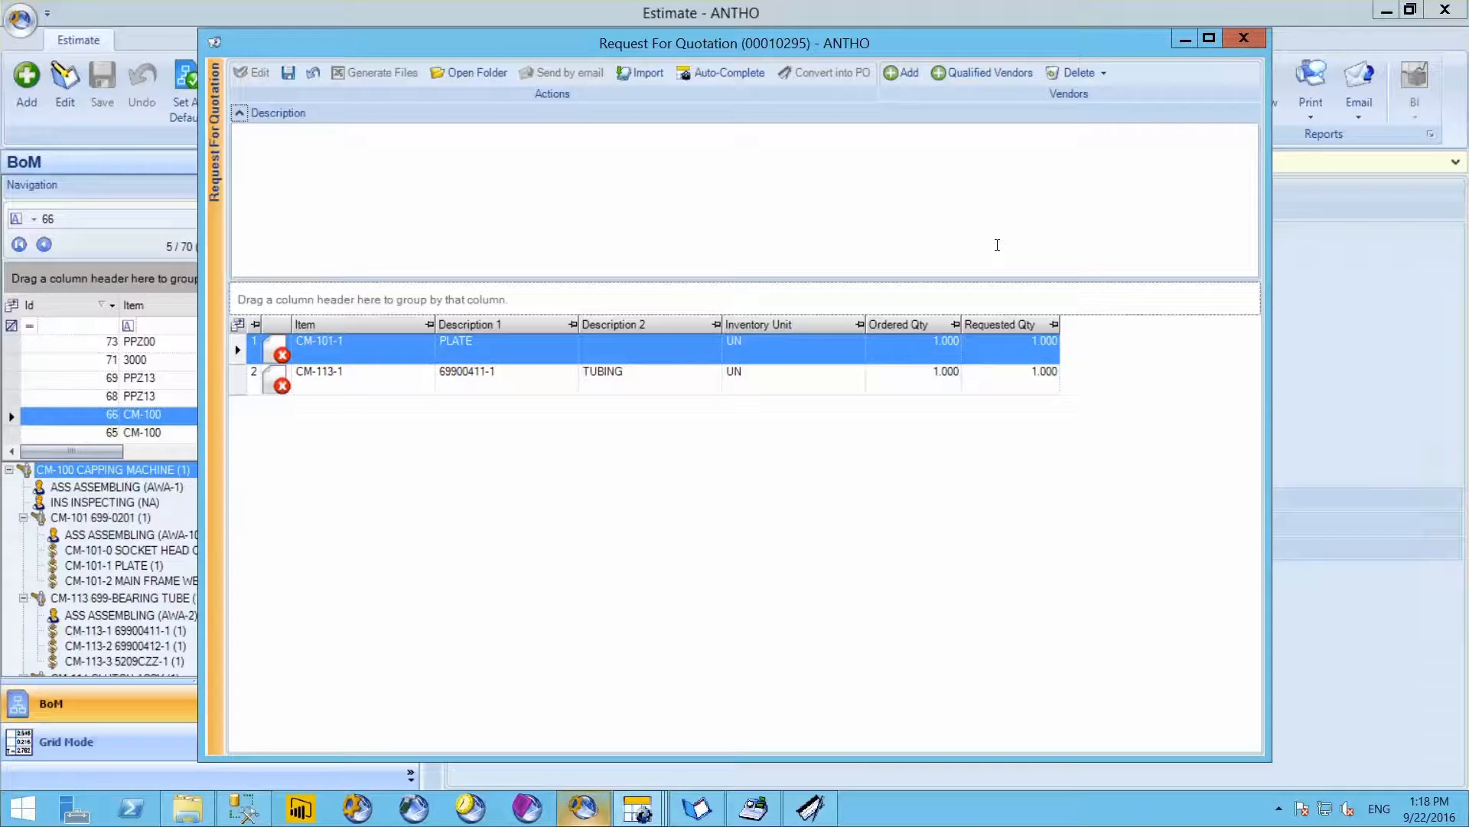
pyautogui.moveTo(1010, 111)
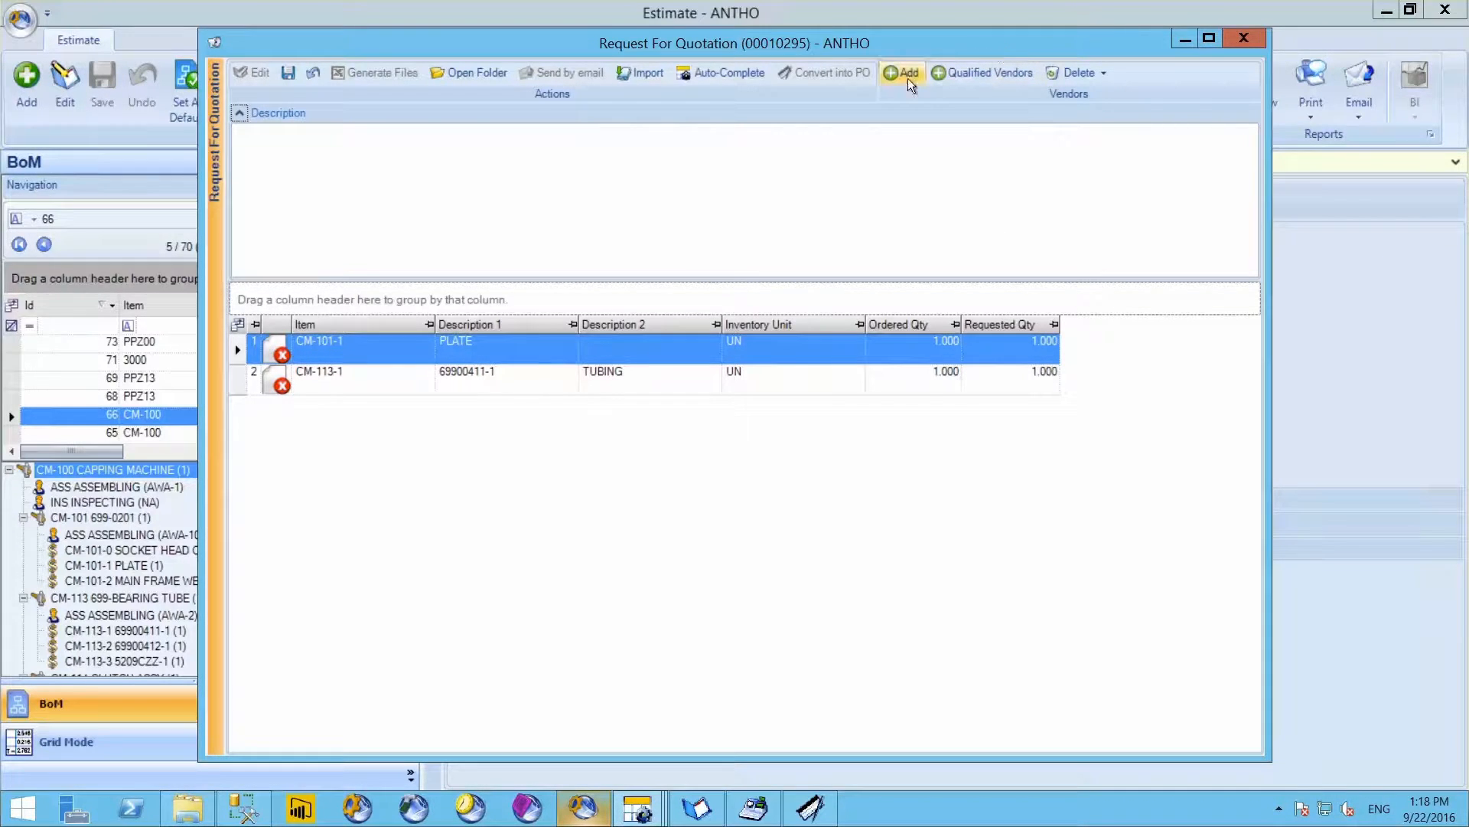
pyautogui.click(903, 74)
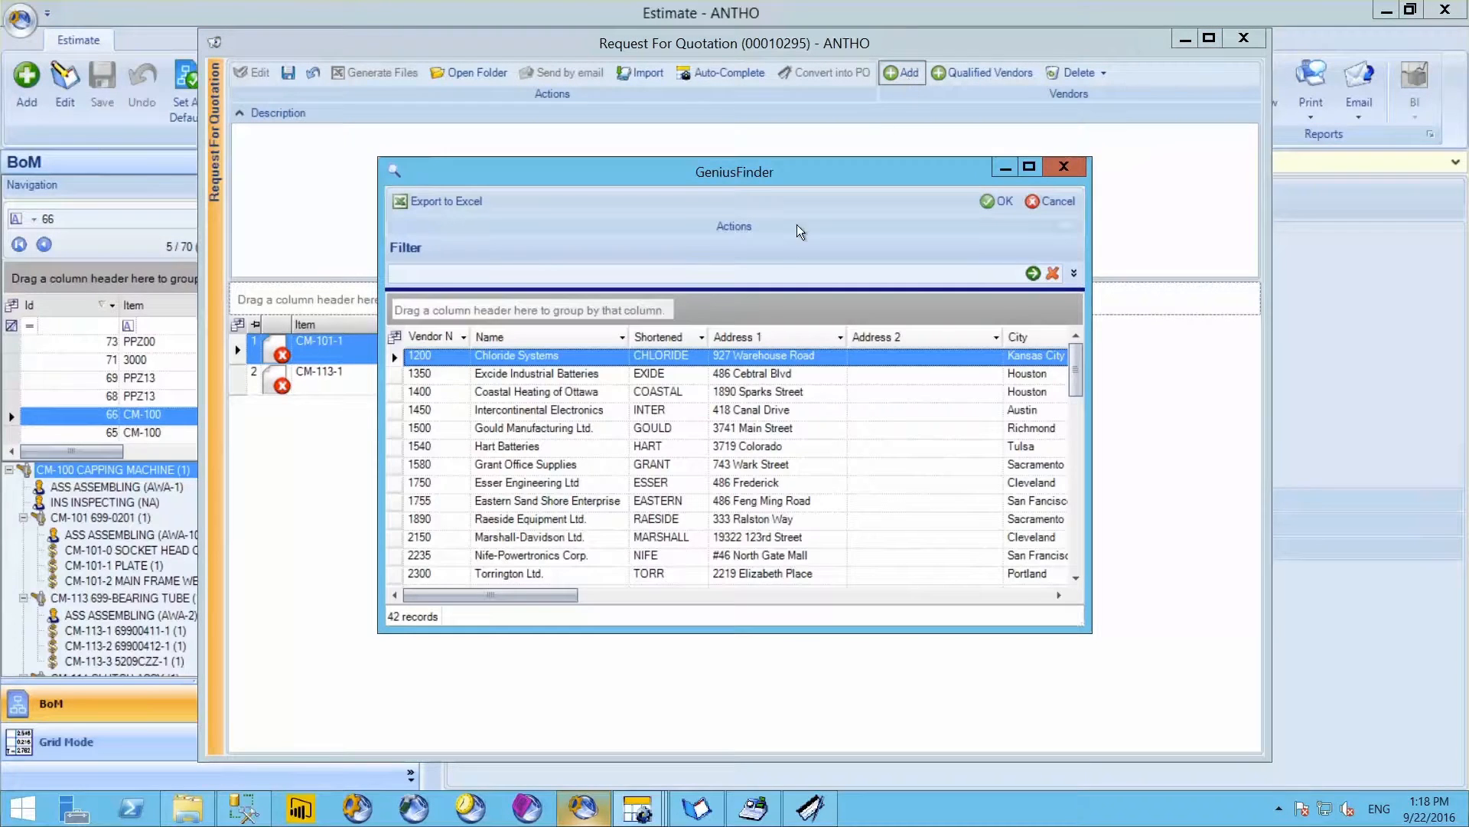
pyautogui.moveTo(562, 364)
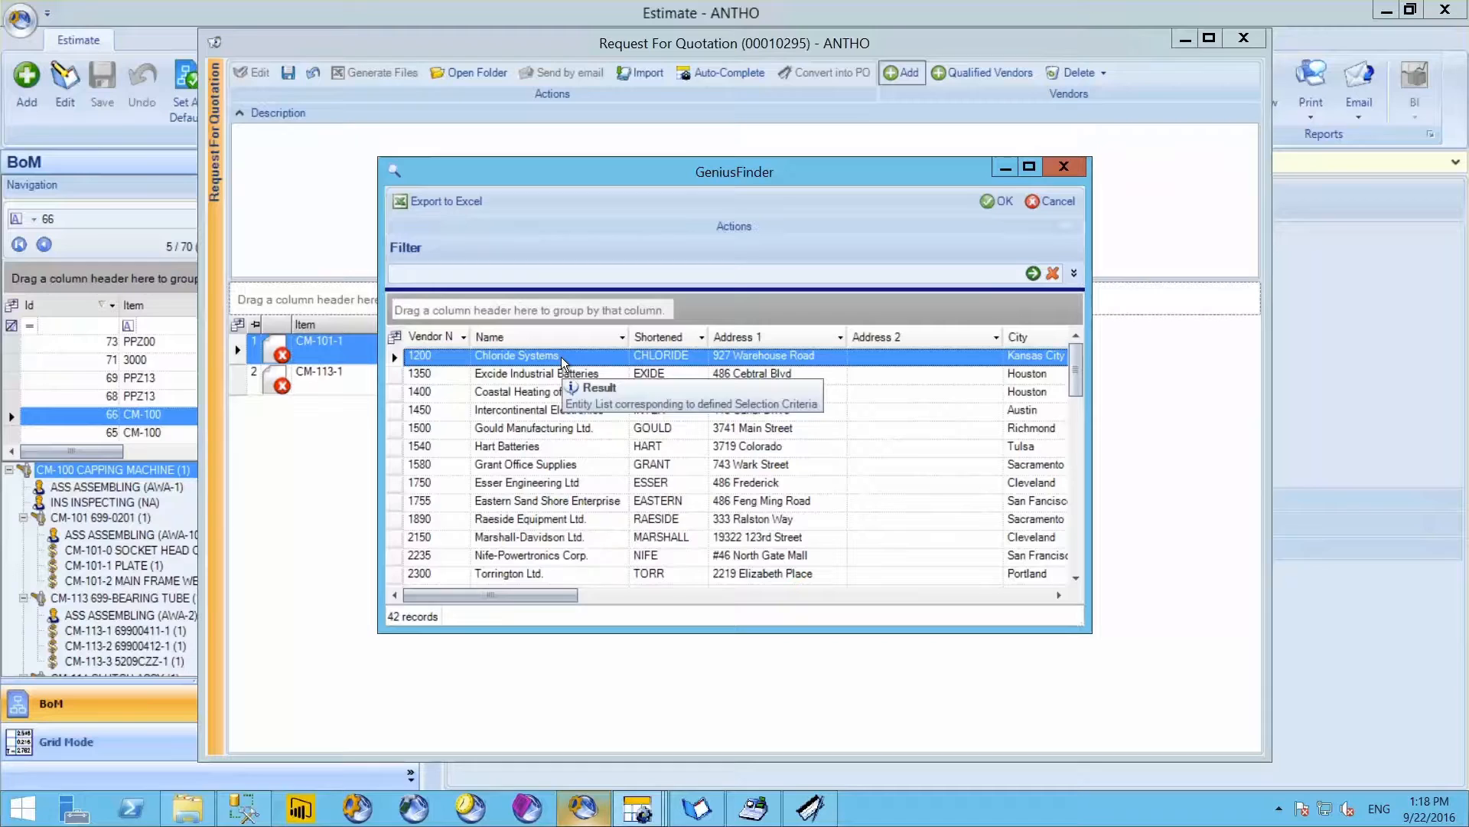
pyautogui.click(1000, 201)
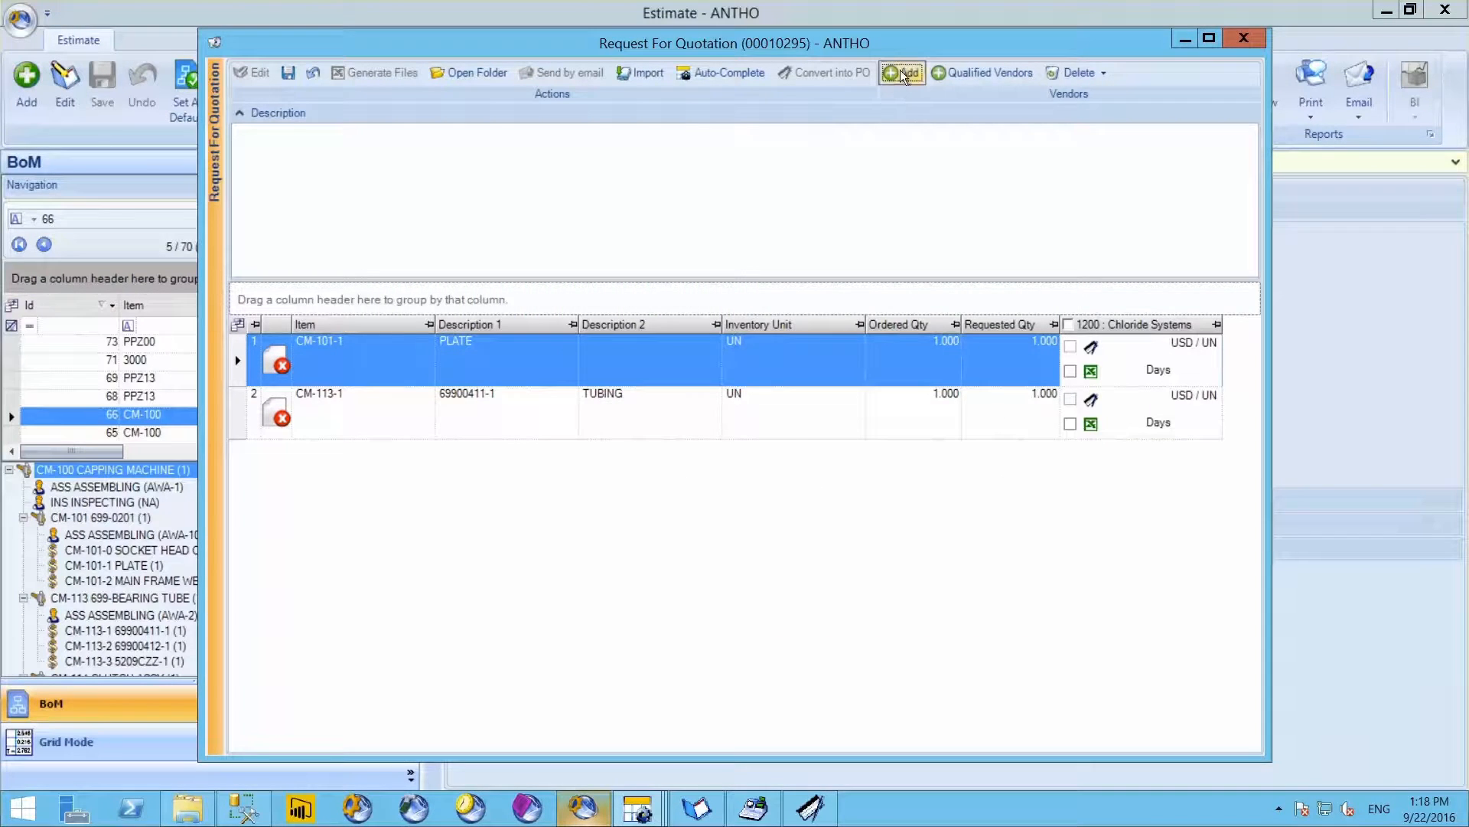
pyautogui.click(900, 73)
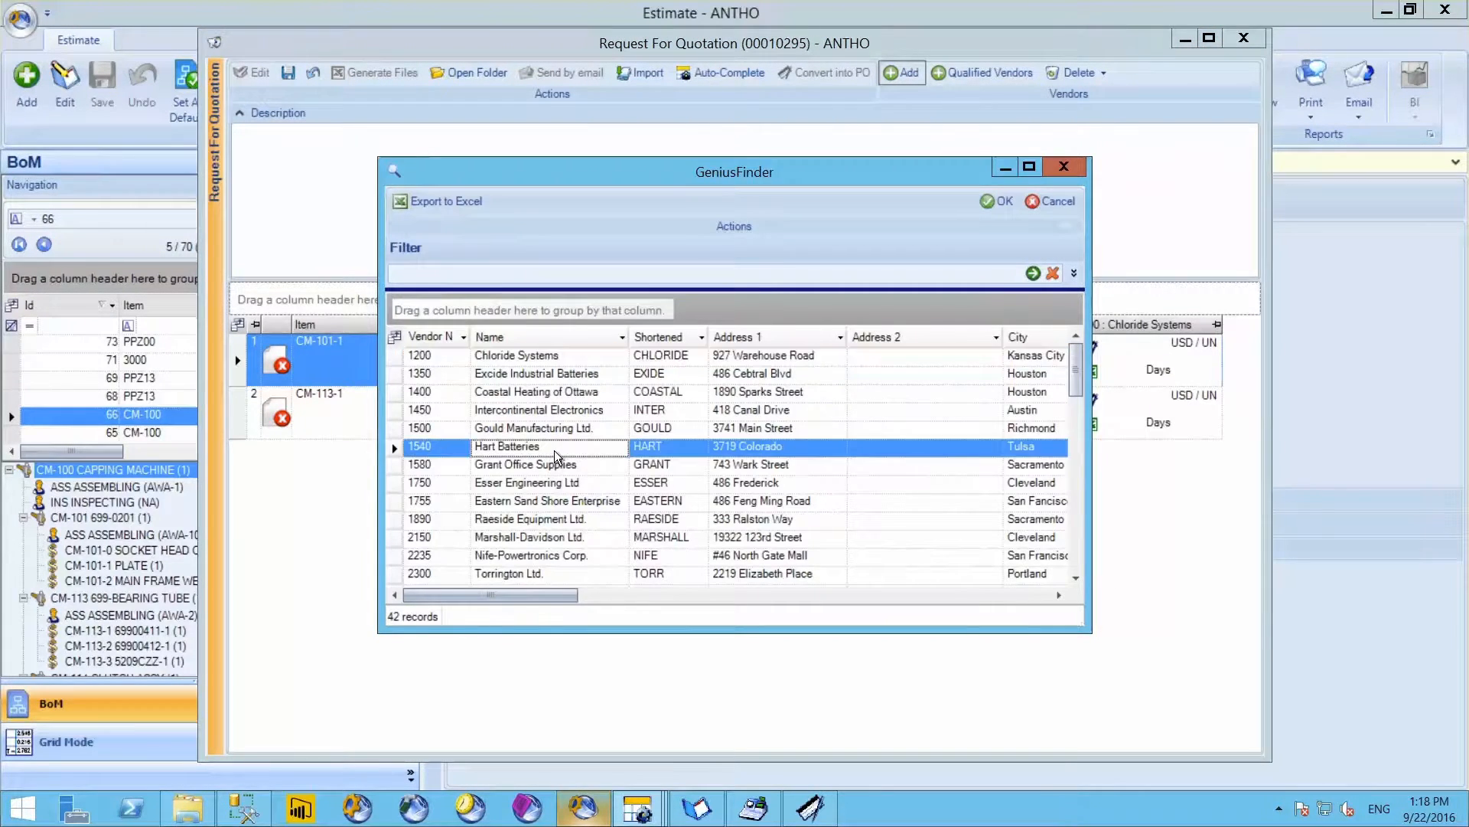
pyautogui.click(1002, 201)
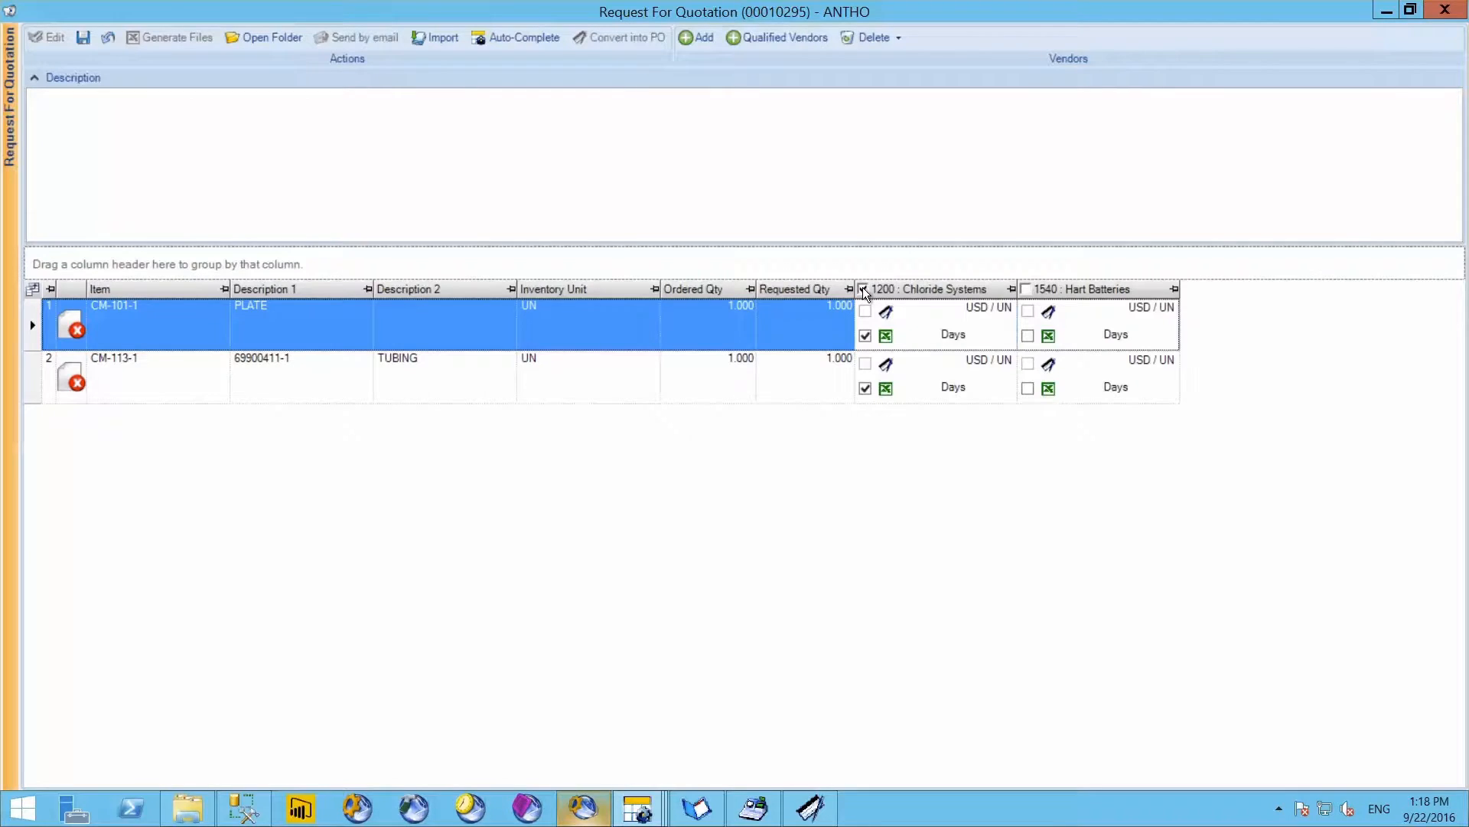
# Tick both vendors to quote on both items and save request 00010295
pyautogui.click(1026, 289)
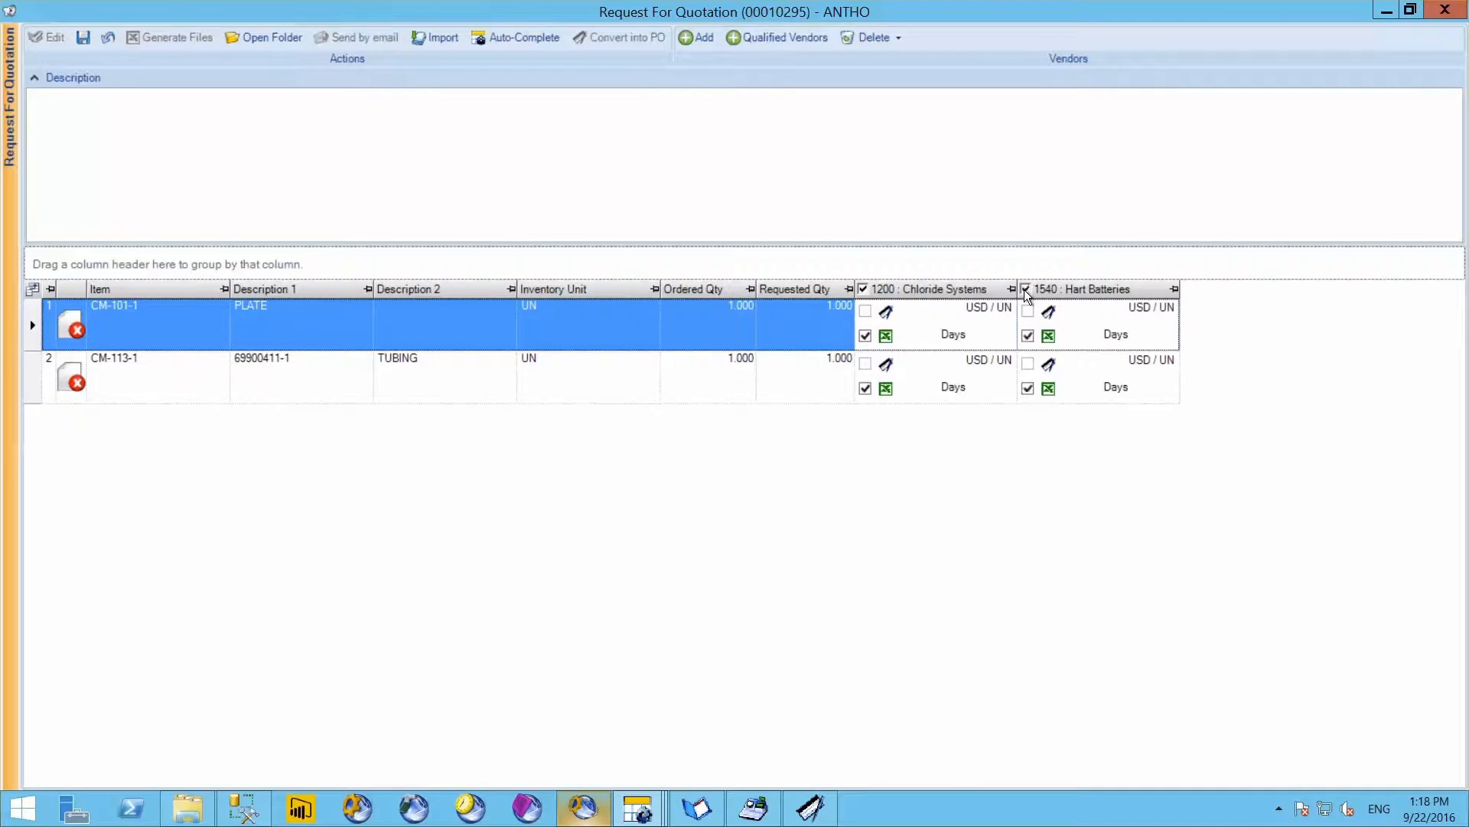
pyautogui.click(862, 289)
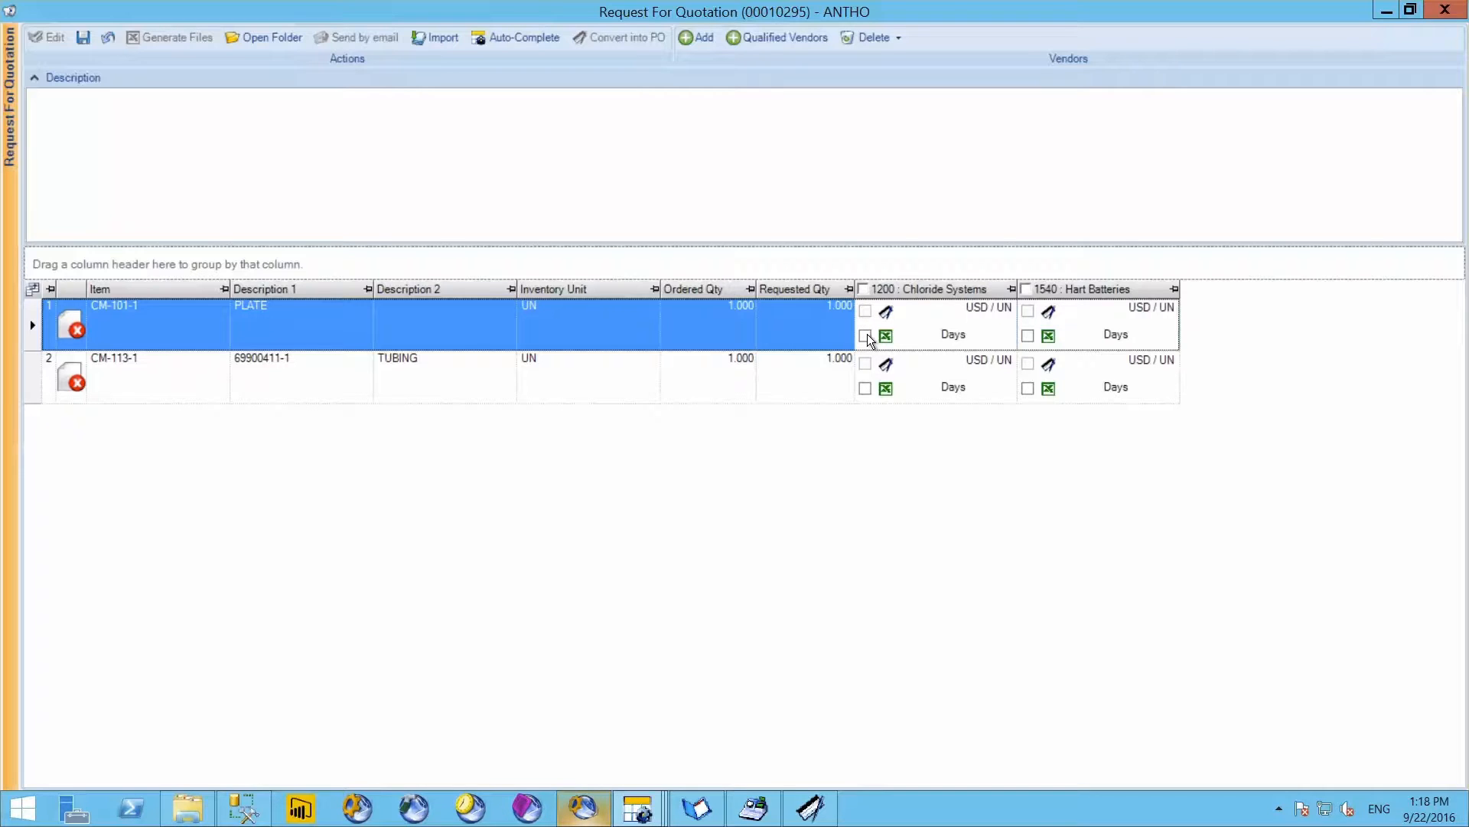
pyautogui.click(863, 335)
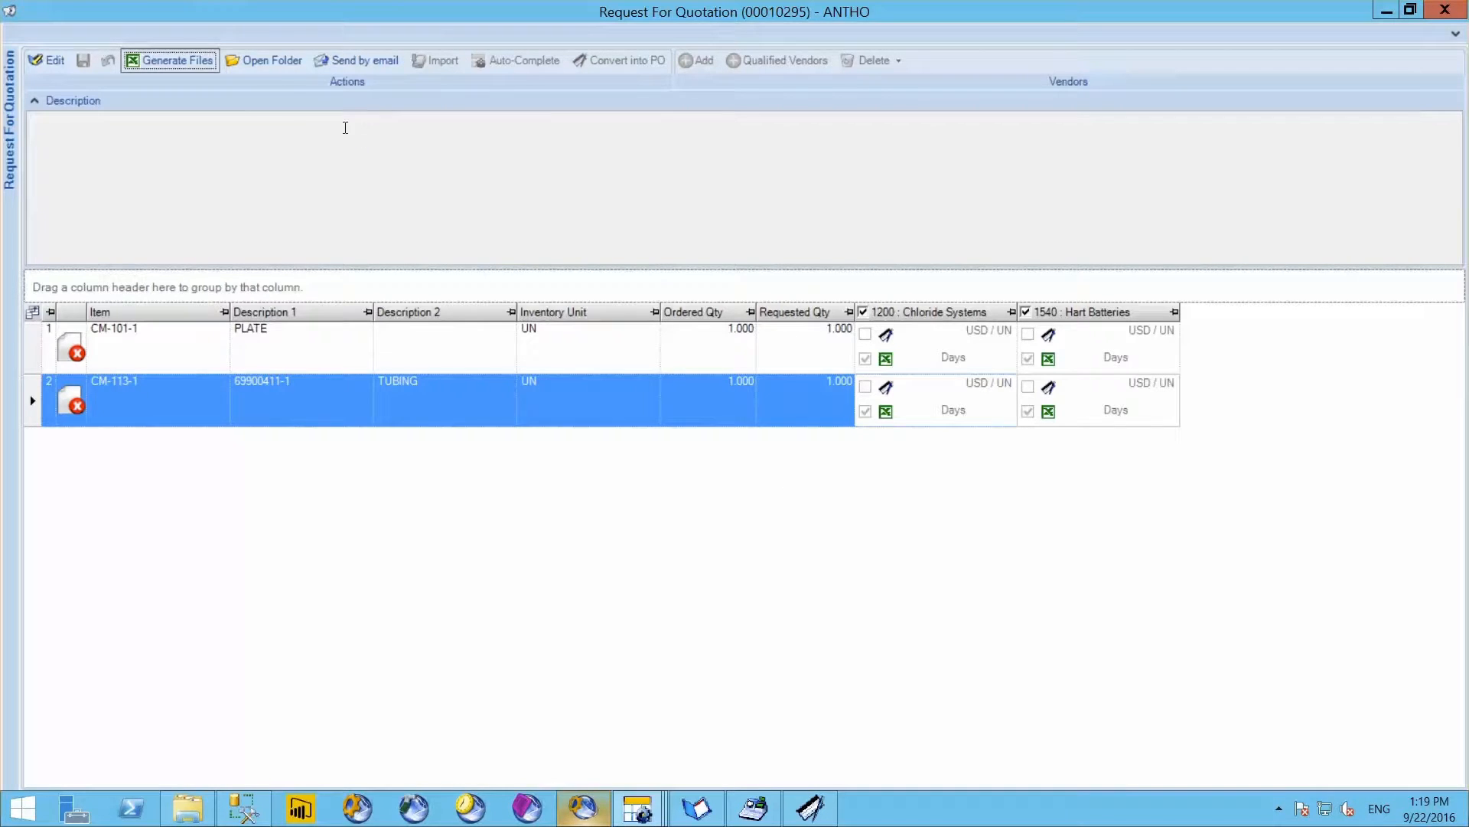
pyautogui.moveTo(265, 59)
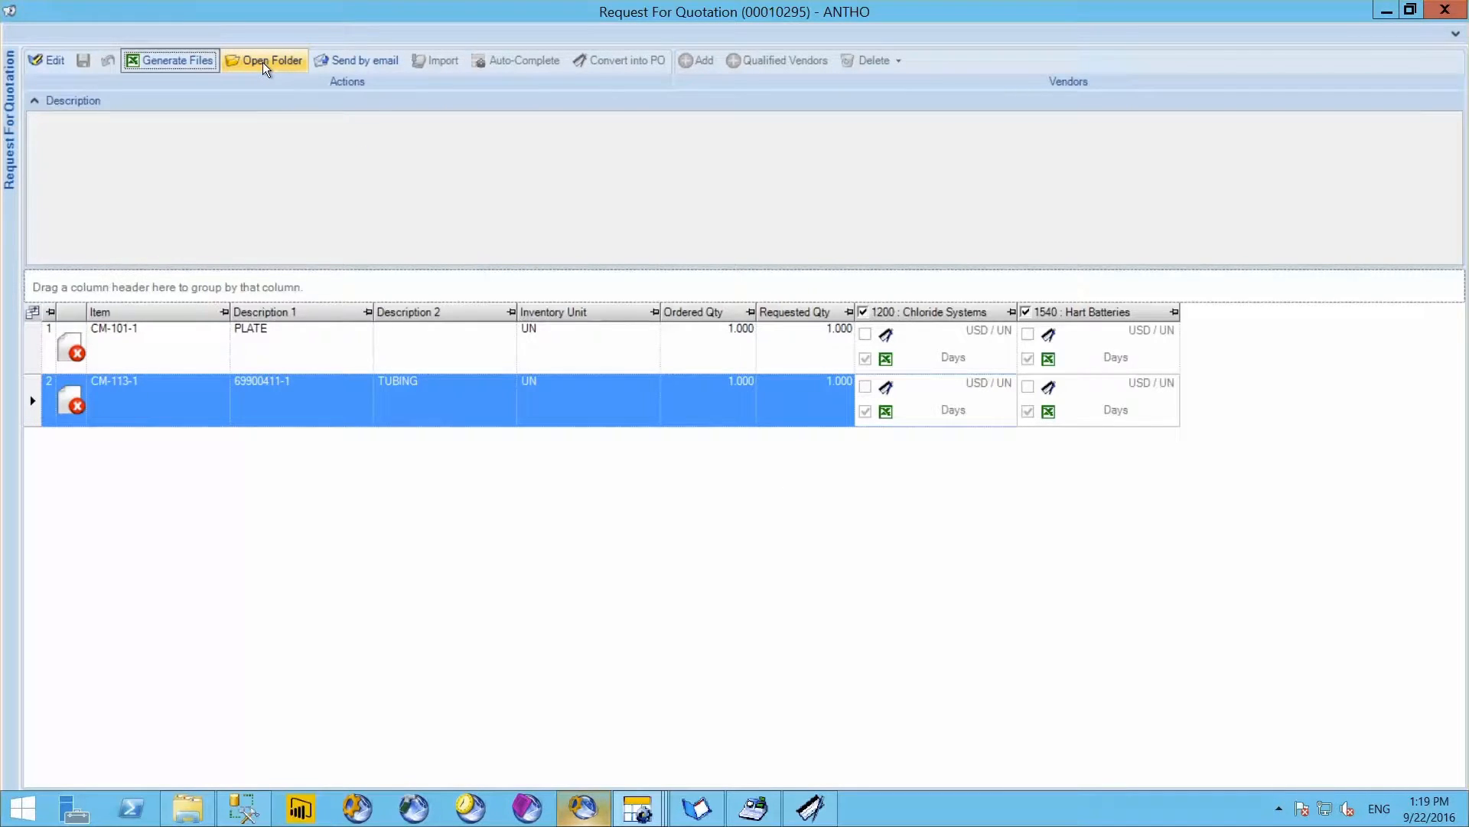
# Show the generated quotation files folder and bring up the vendor 1200 RFQ spreadsheet
pyautogui.click(271, 60)
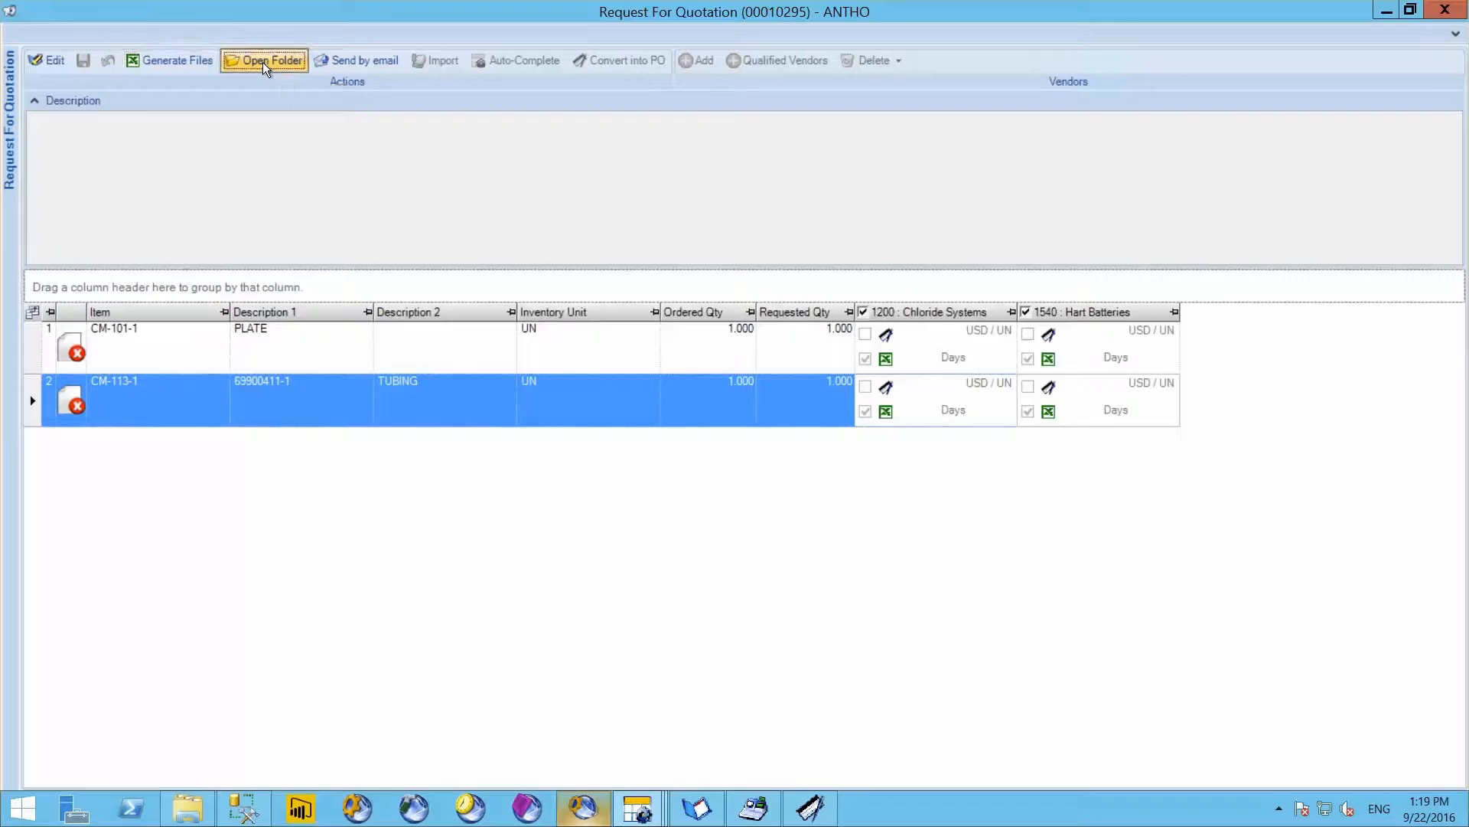
pyautogui.click(265, 59)
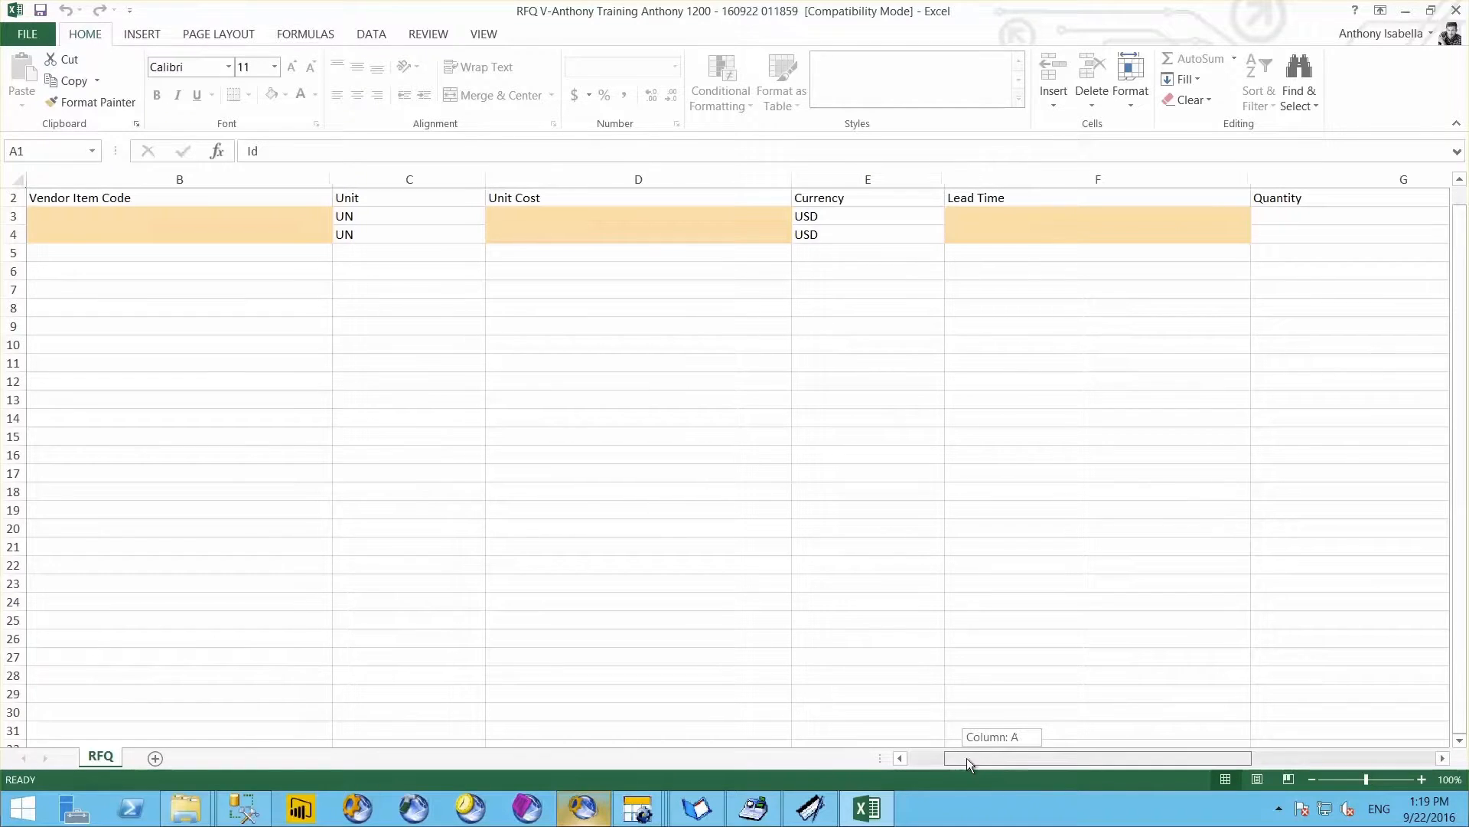
# Fill in Chloride Systems' item codes, unit costs 12 and 8, lead times 2 and 3, saved in the older format
pyautogui.hscroll(3)
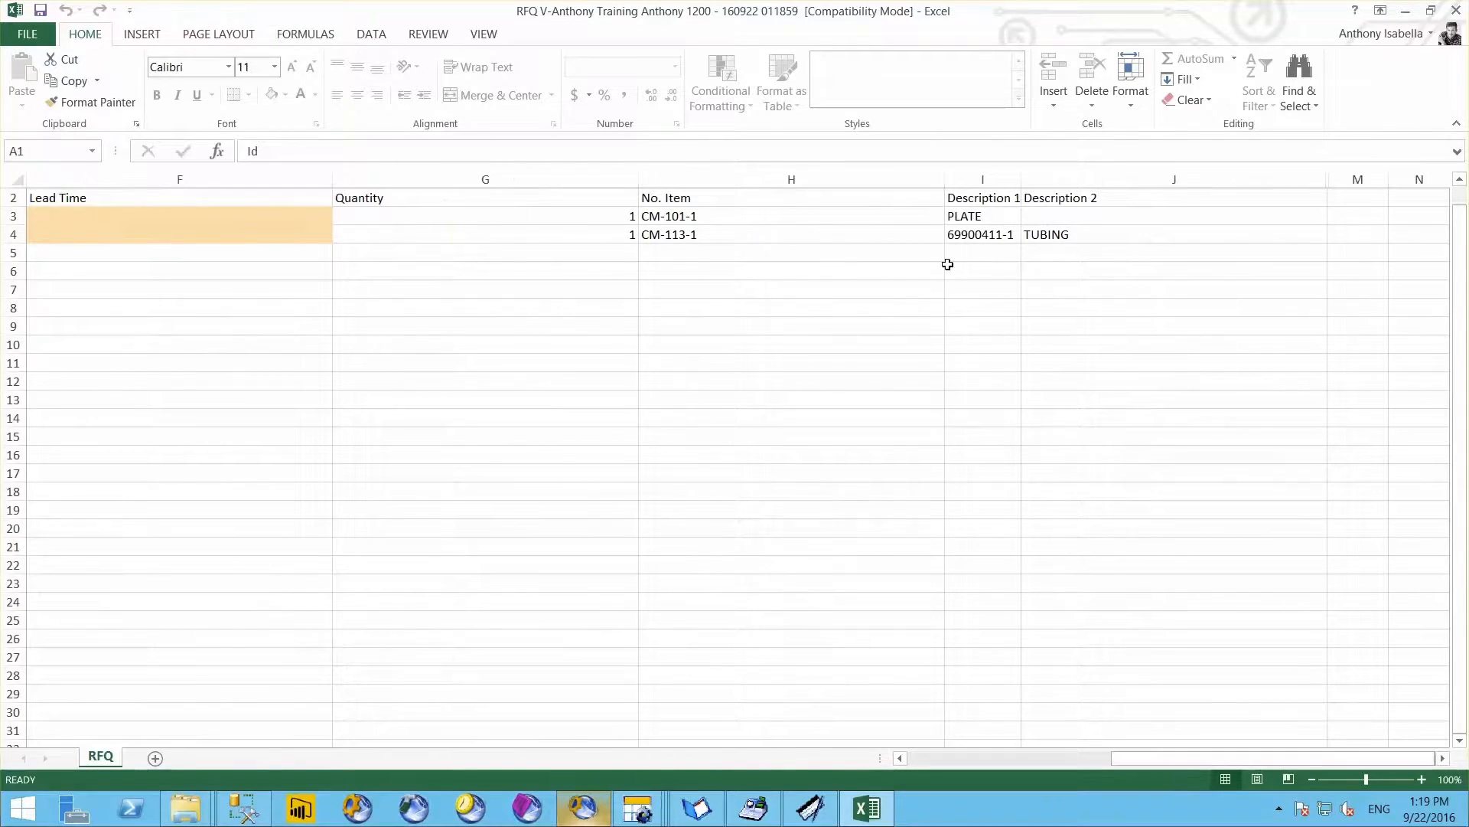
pyautogui.moveTo(1042, 194)
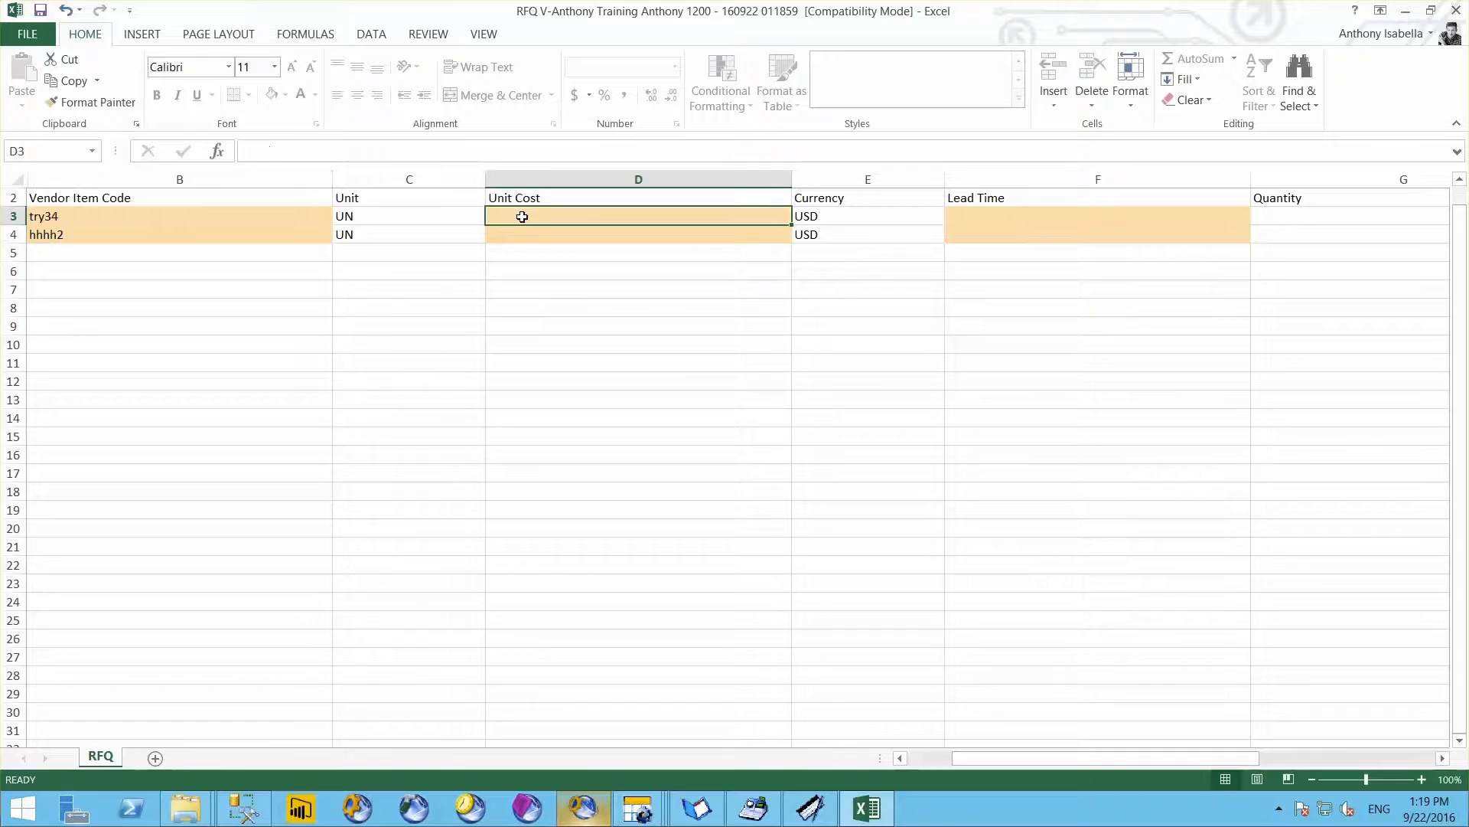
pyautogui.press('Return')
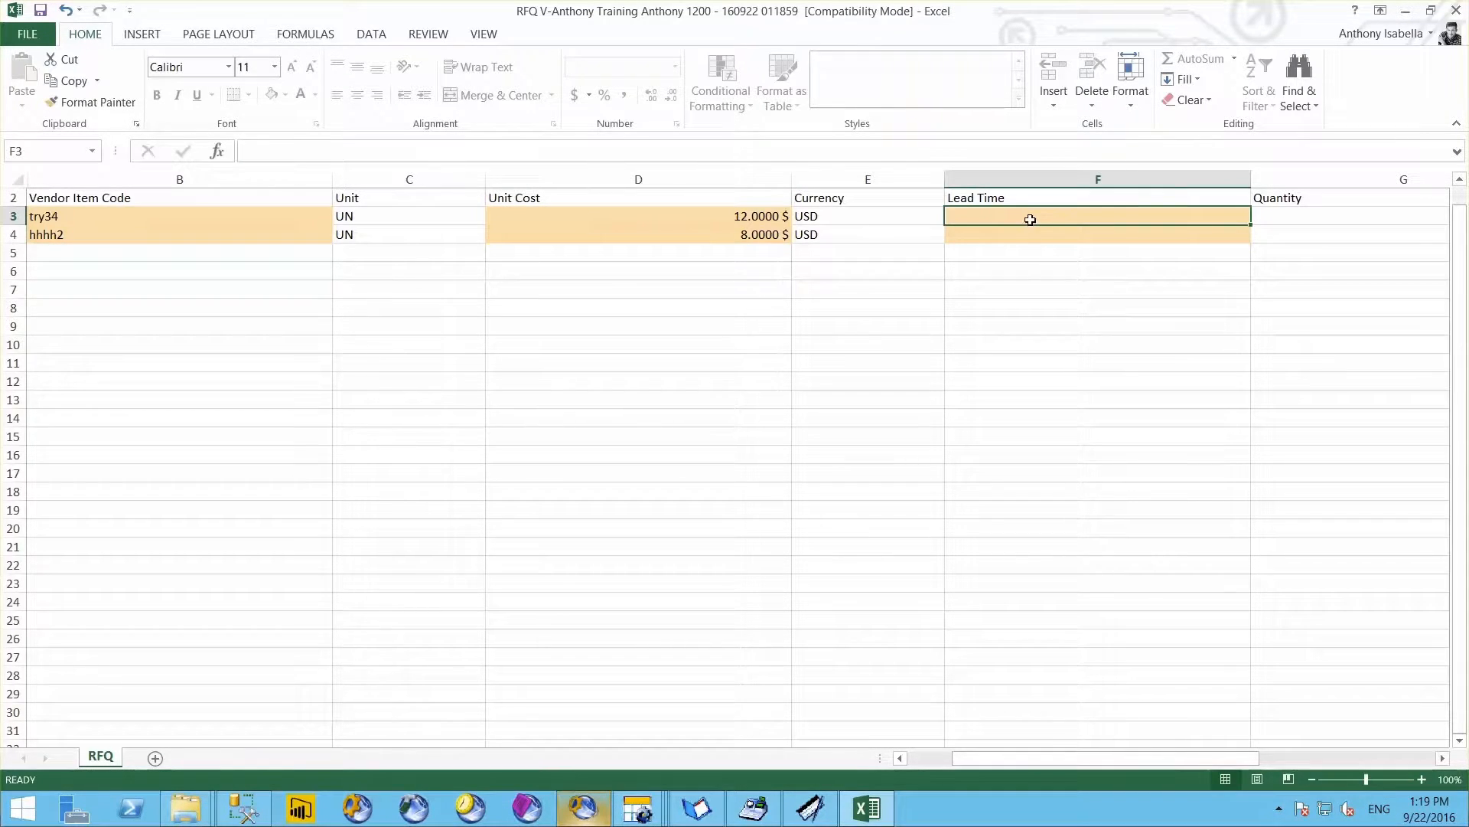
pyautogui.moveTo(1028, 228)
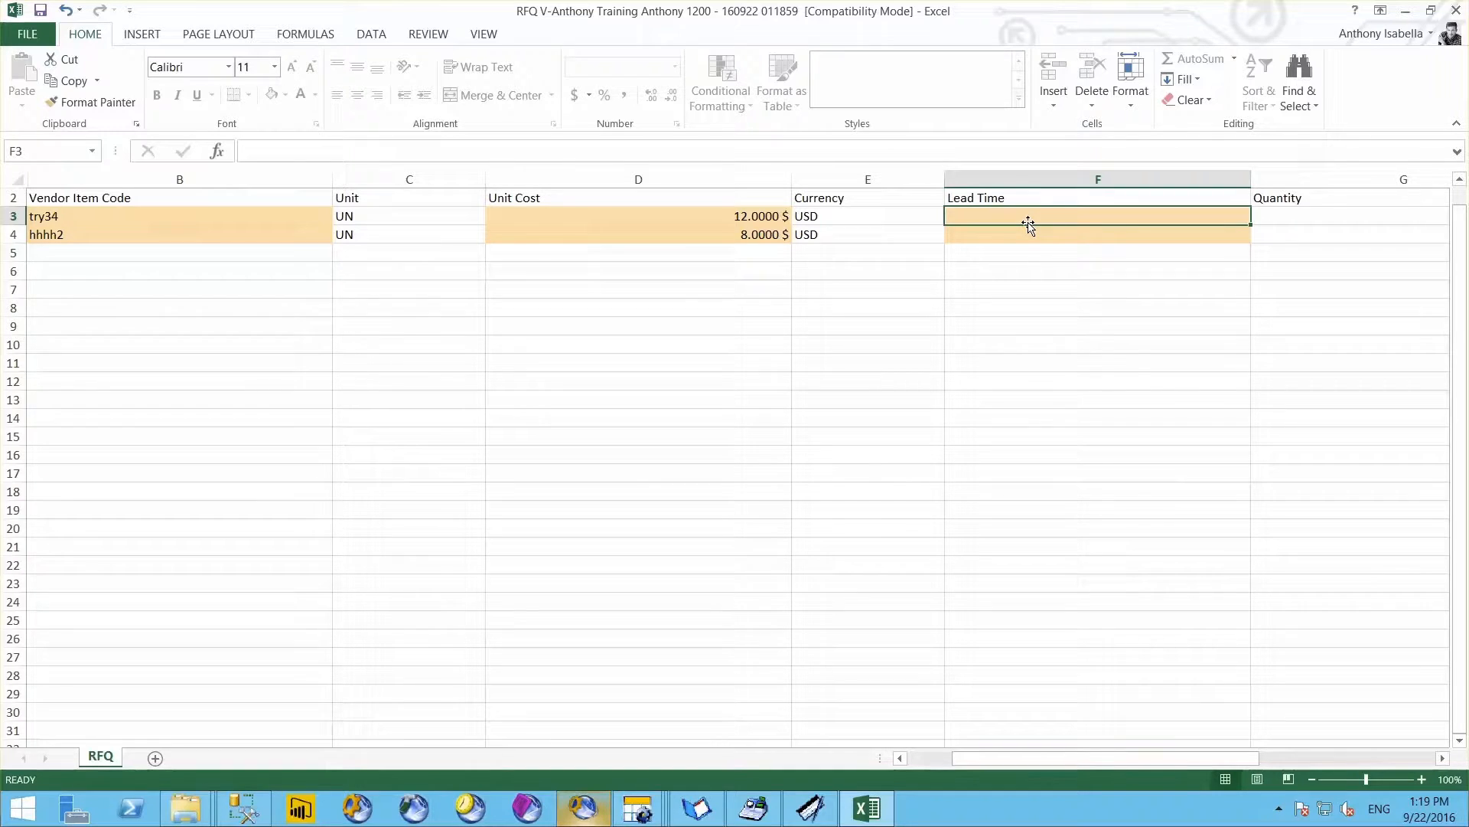
pyautogui.write('2')
pyautogui.click(1097, 234)
pyautogui.write('3')
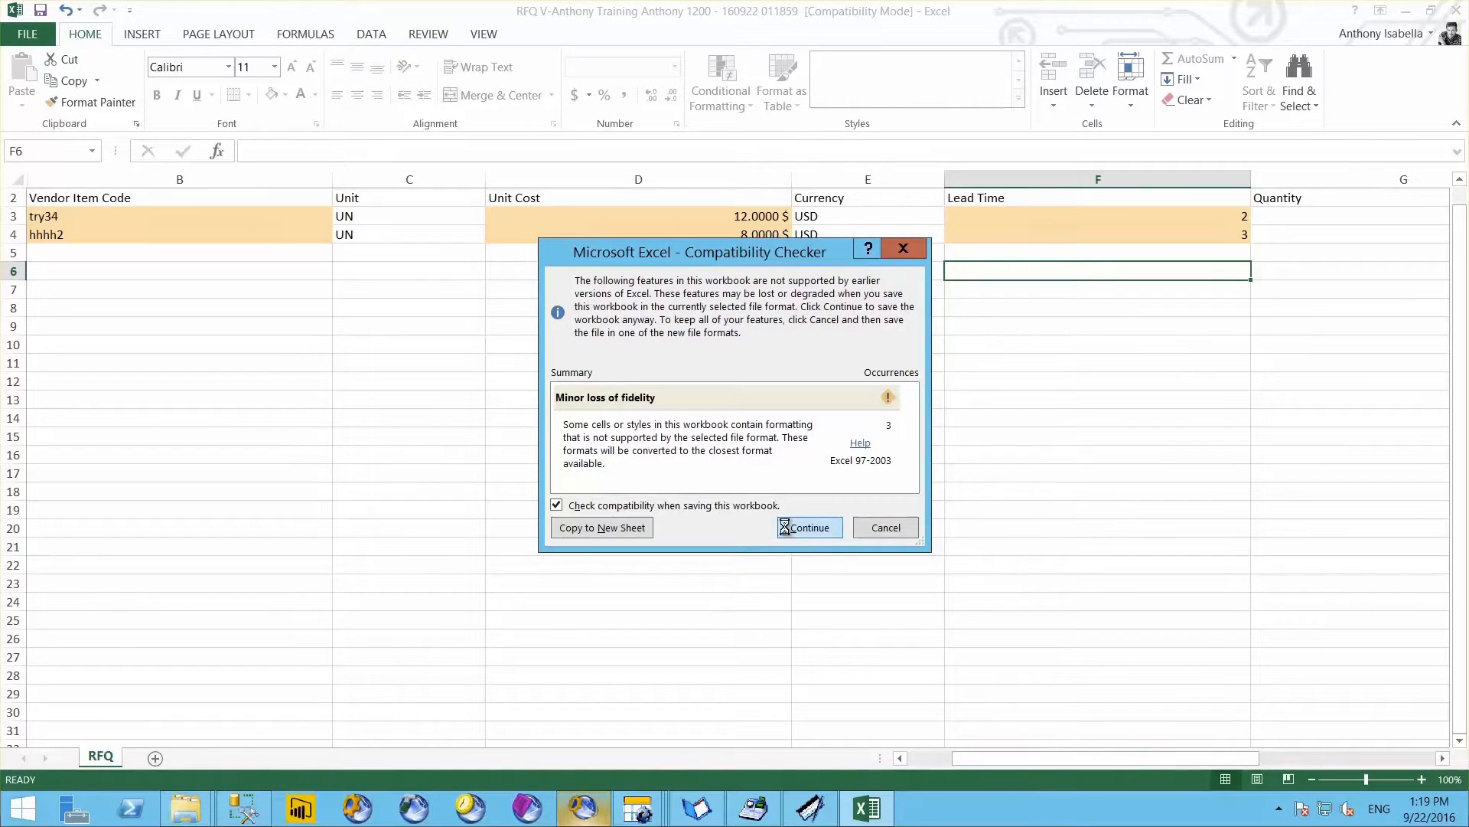
pyautogui.click(808, 526)
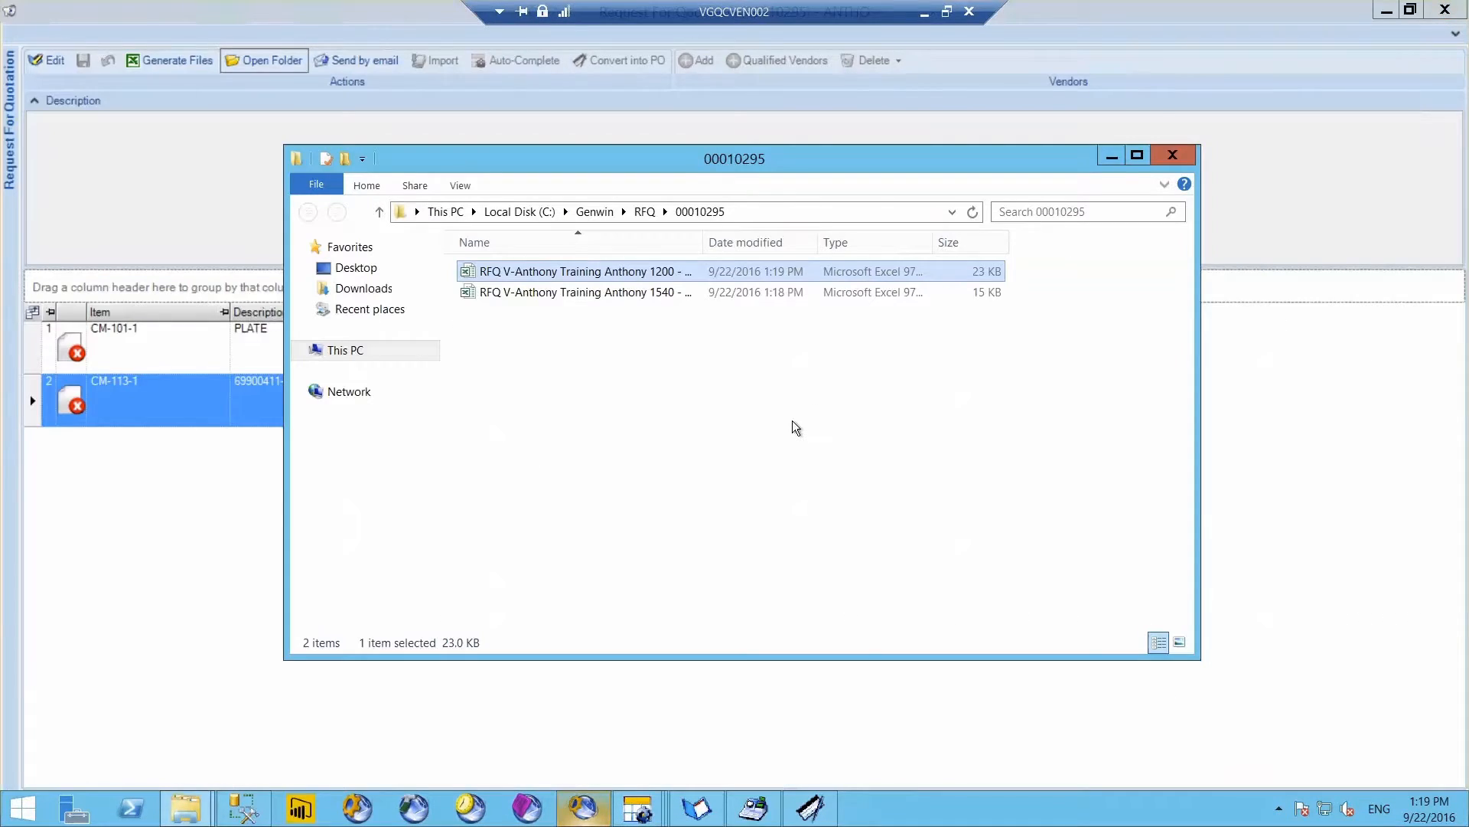
# Import the vendor response files and auto-complete the cheapest vendor per item
pyautogui.click(1172, 155)
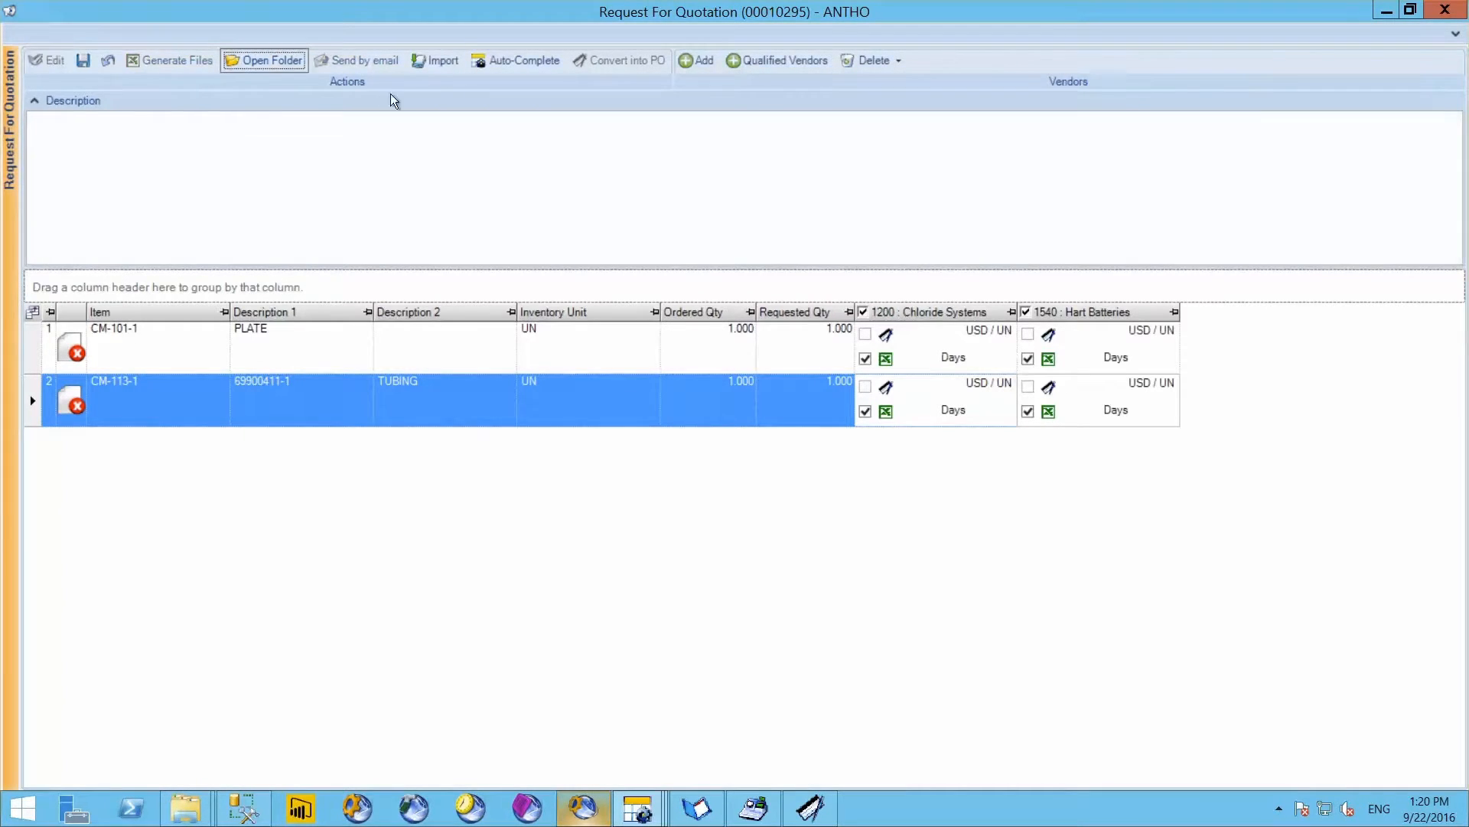
pyautogui.click(433, 60)
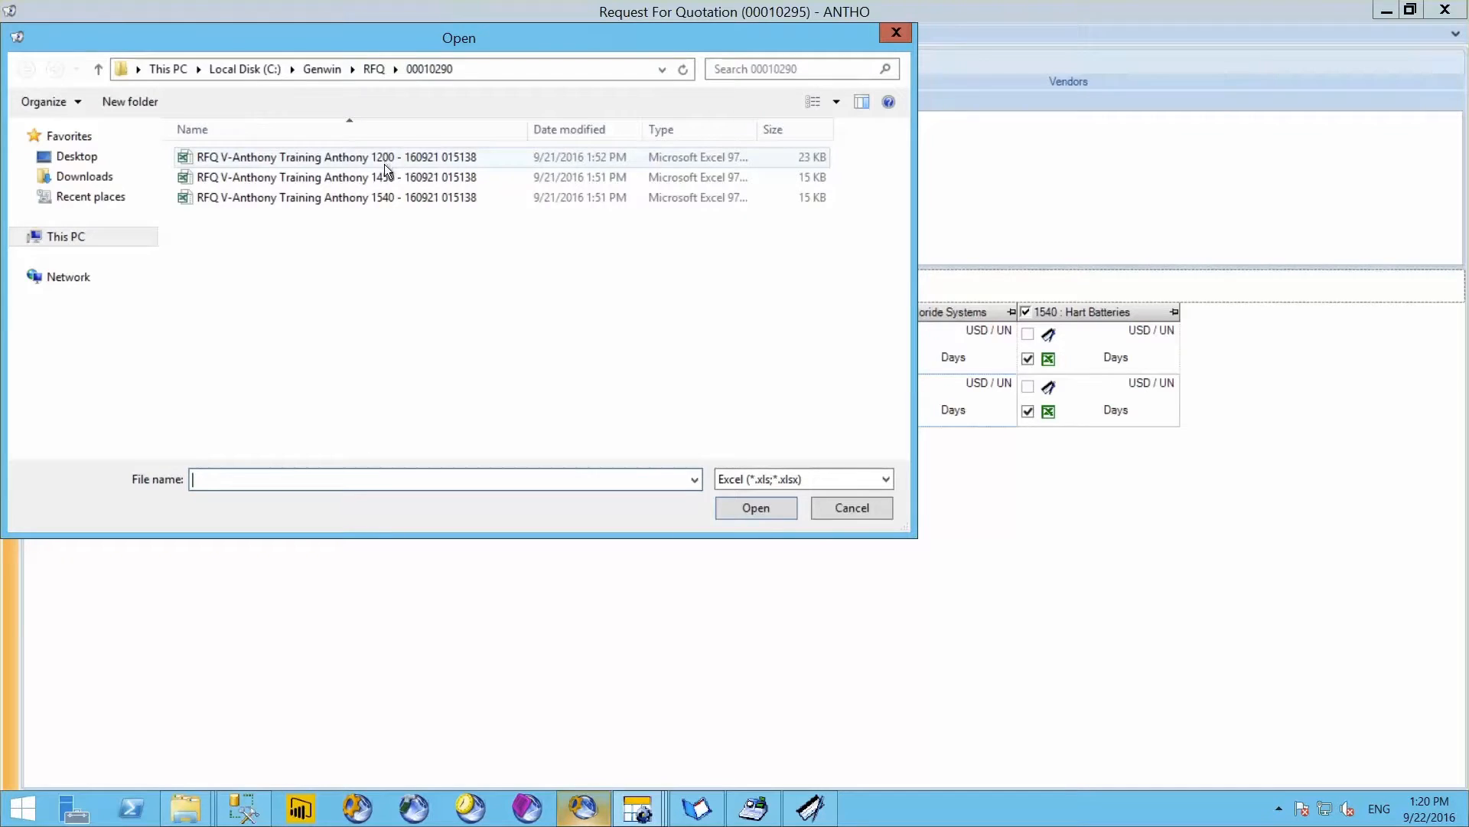
pyautogui.click(754, 507)
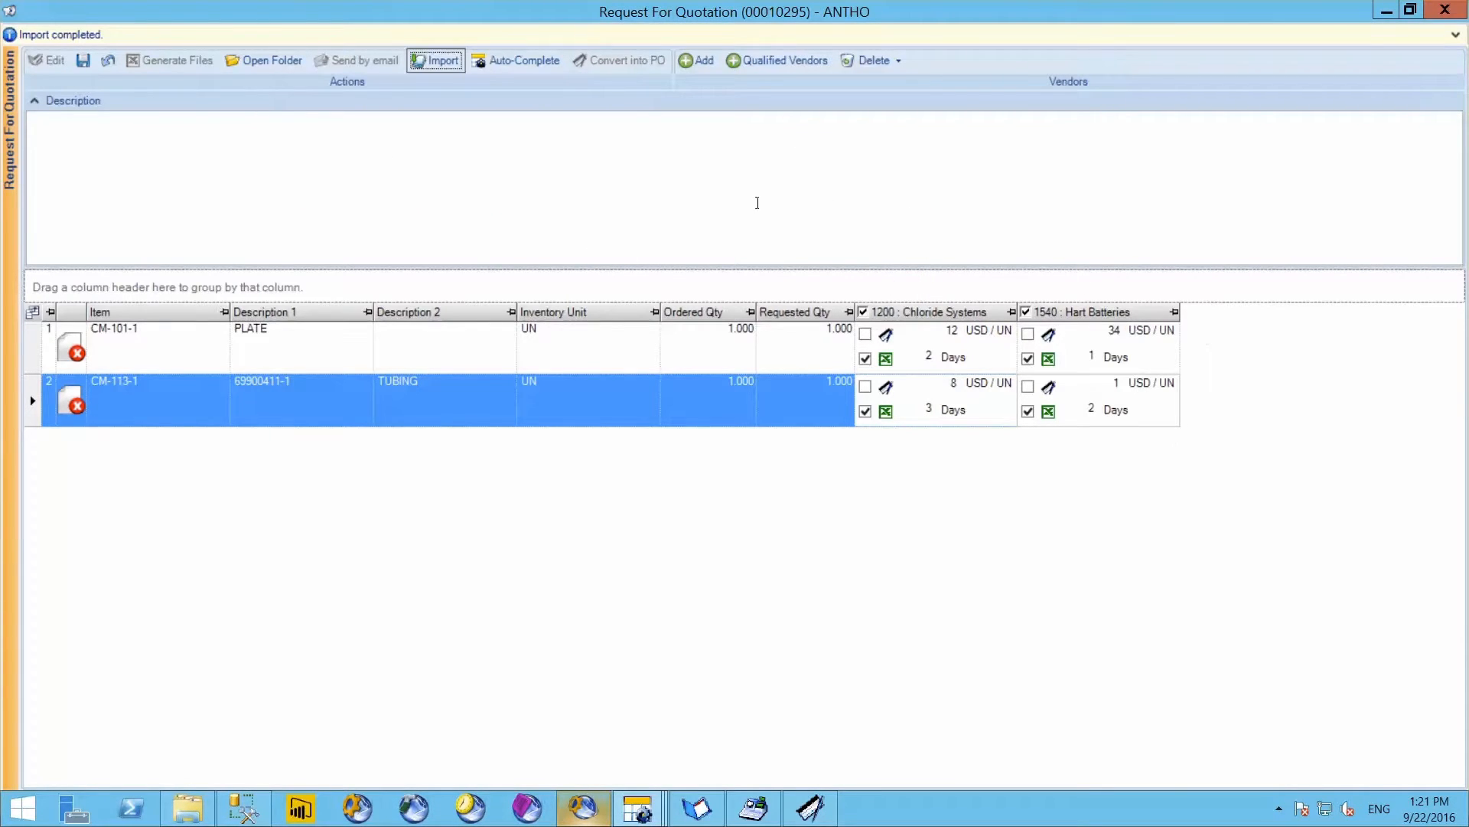
pyautogui.click(516, 60)
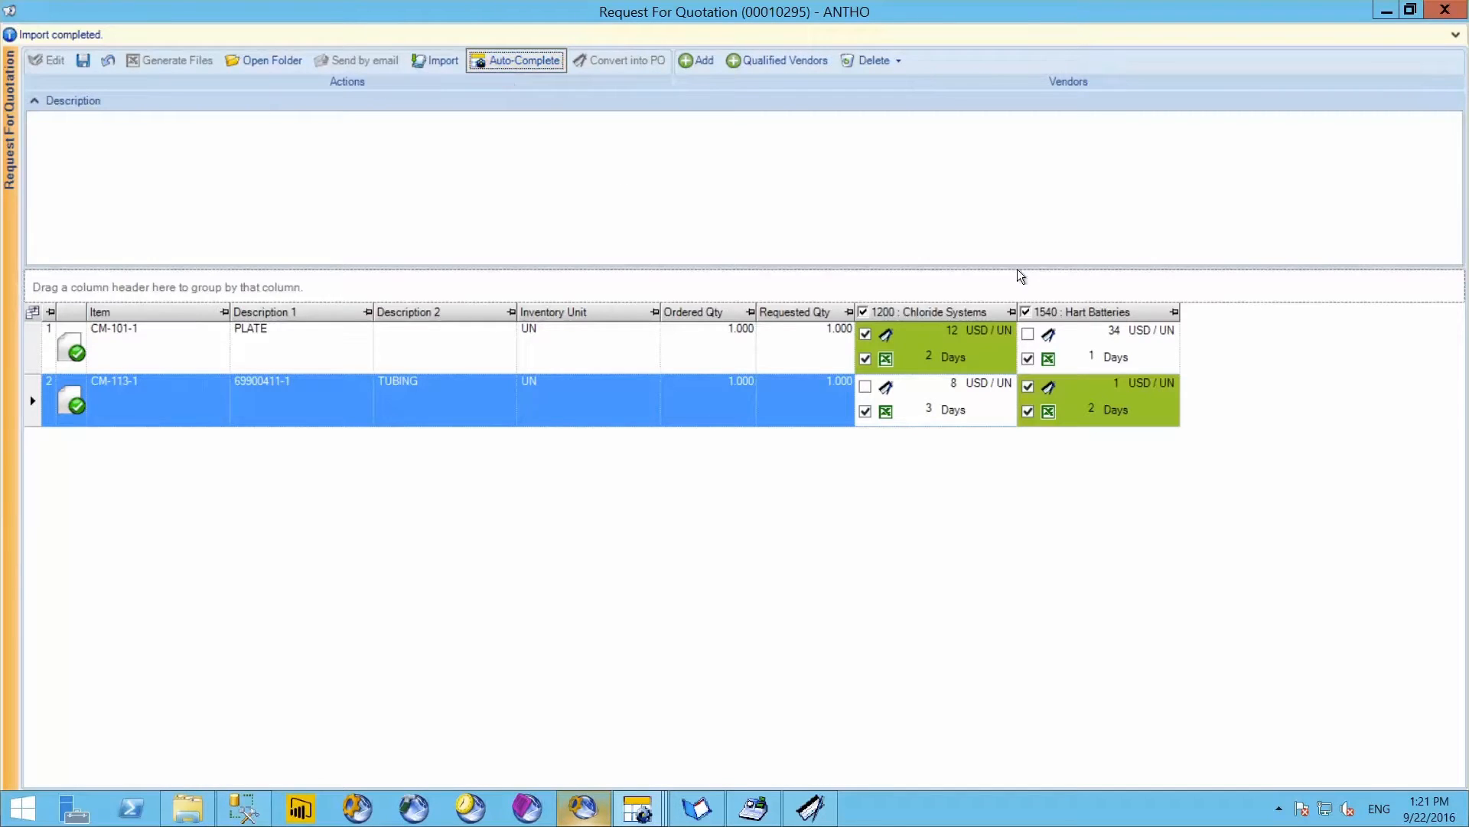
pyautogui.moveTo(830, 301)
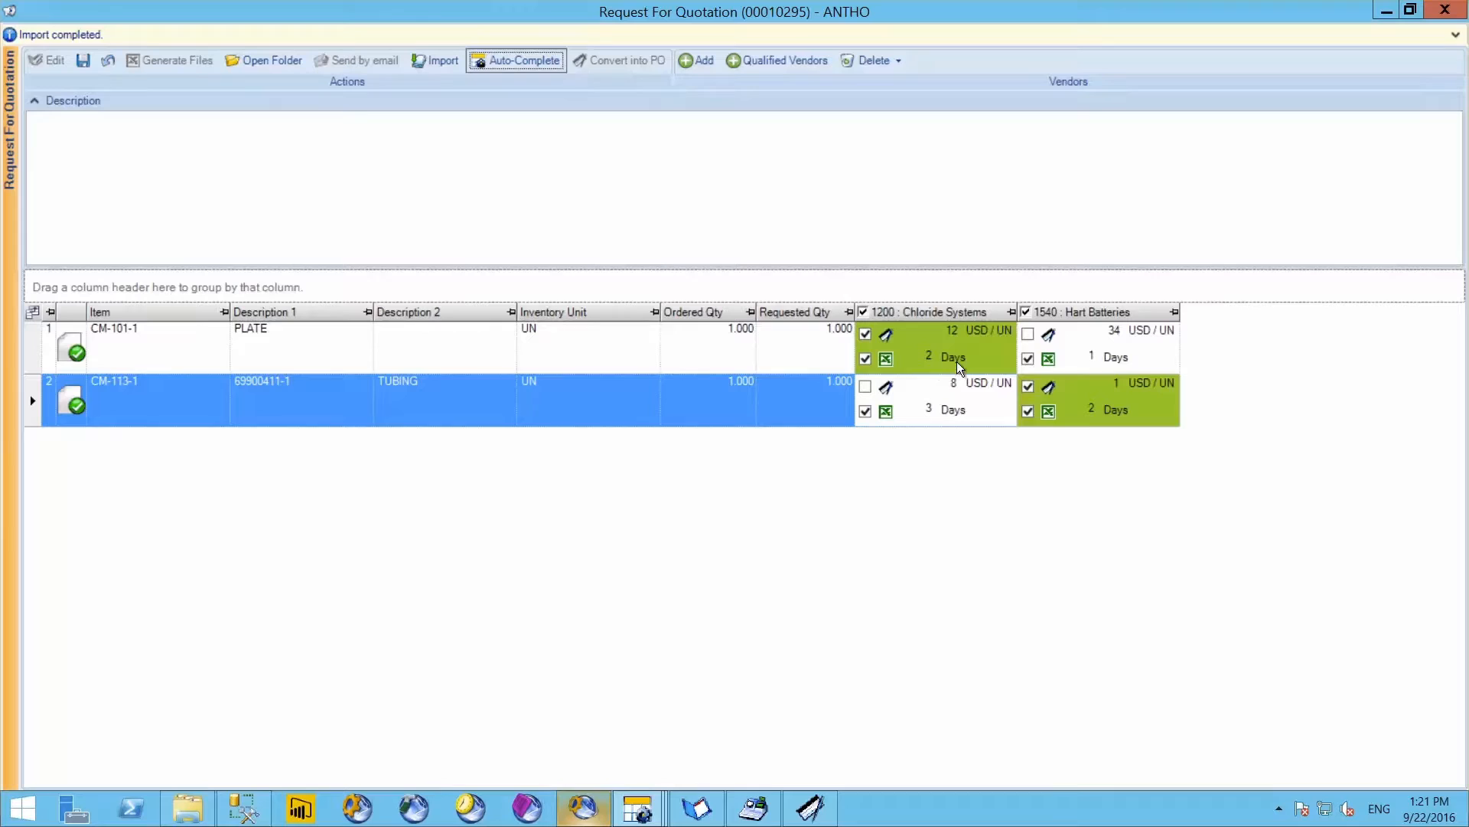
pyautogui.moveTo(914, 370)
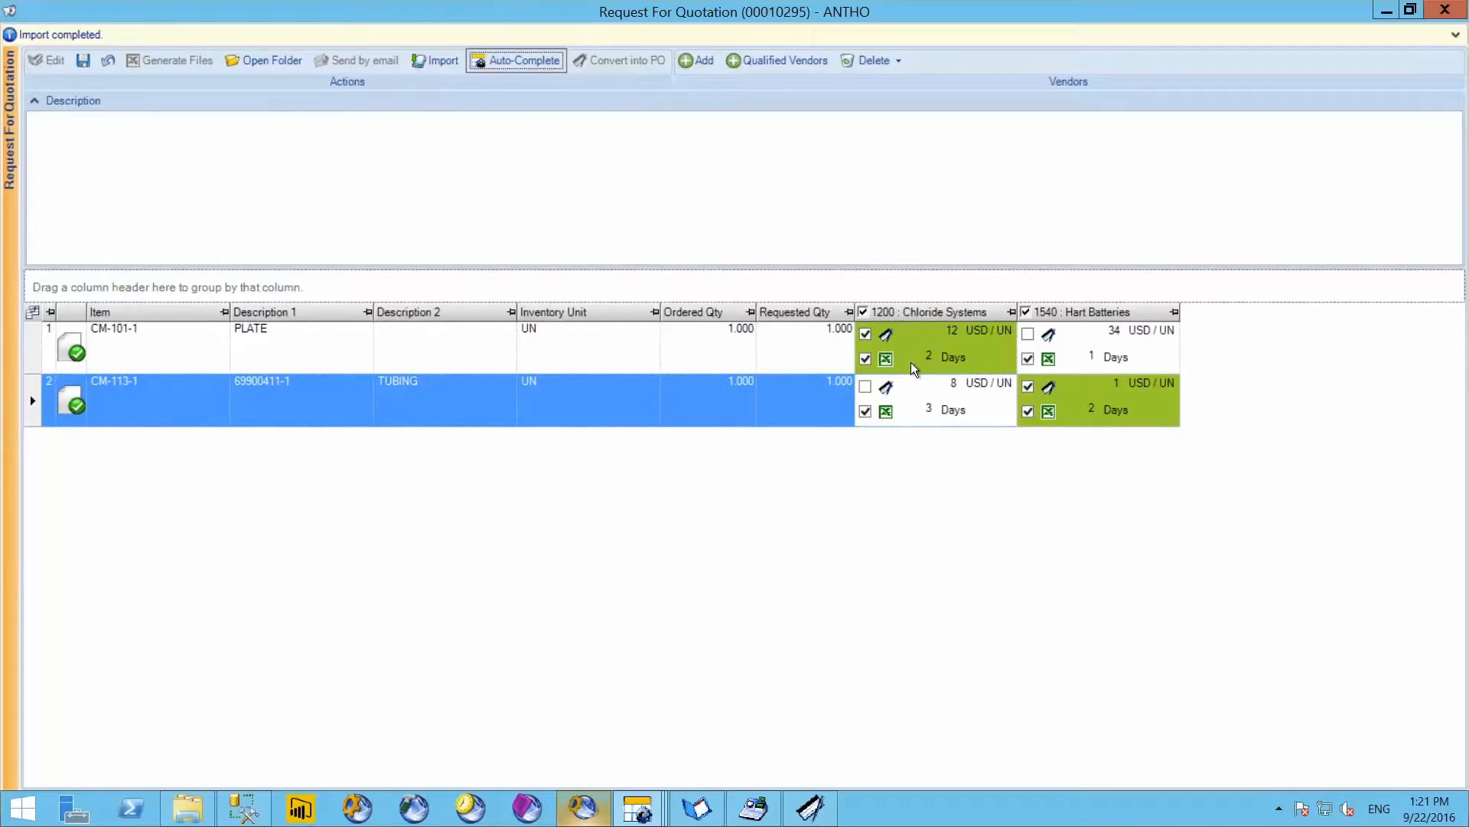
# Save quotation 00010295, convert it into POs and show Hart Batteries' PO 00010297
pyautogui.click(82, 60)
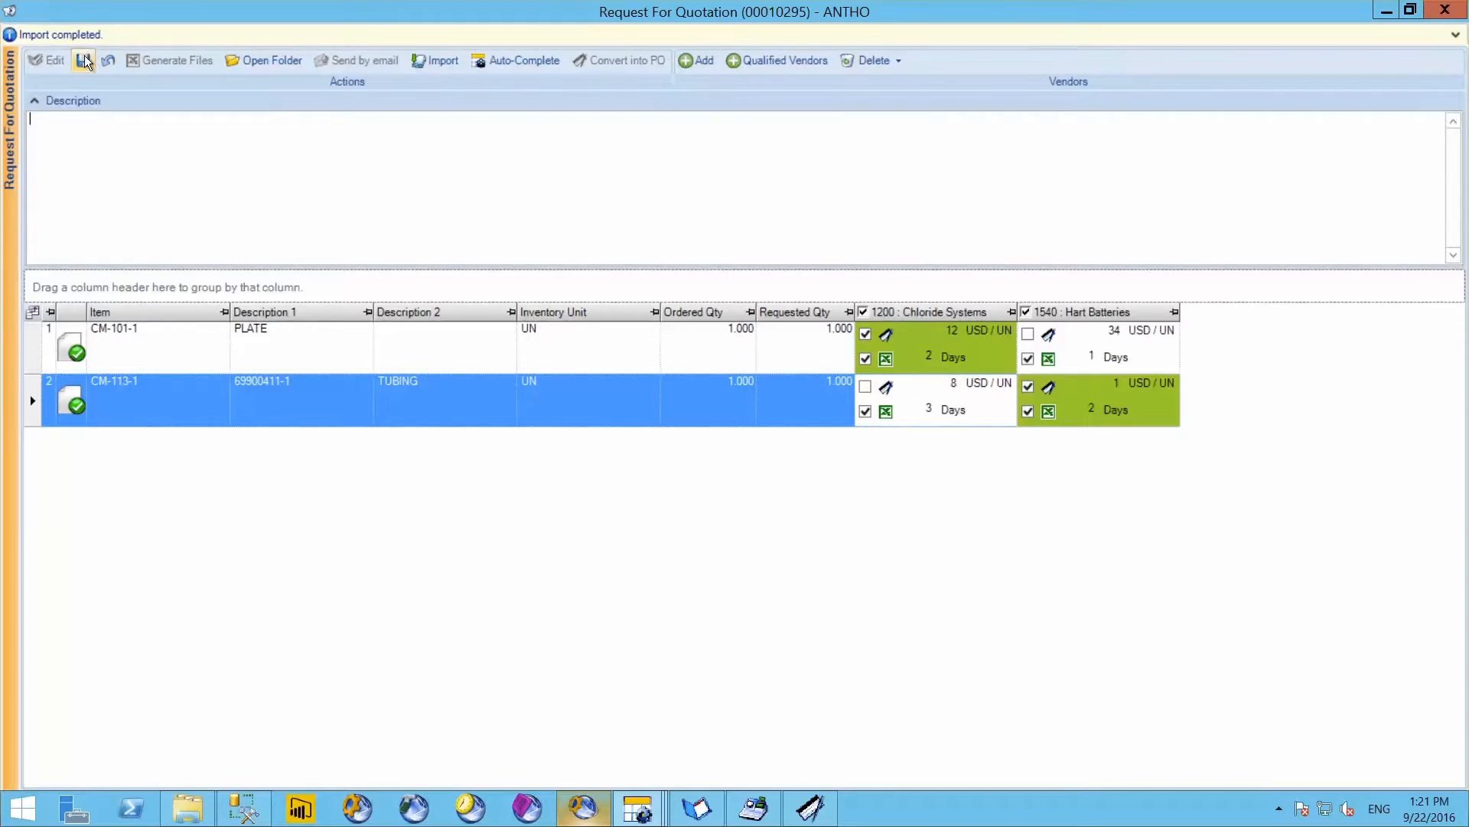
pyautogui.click(84, 60)
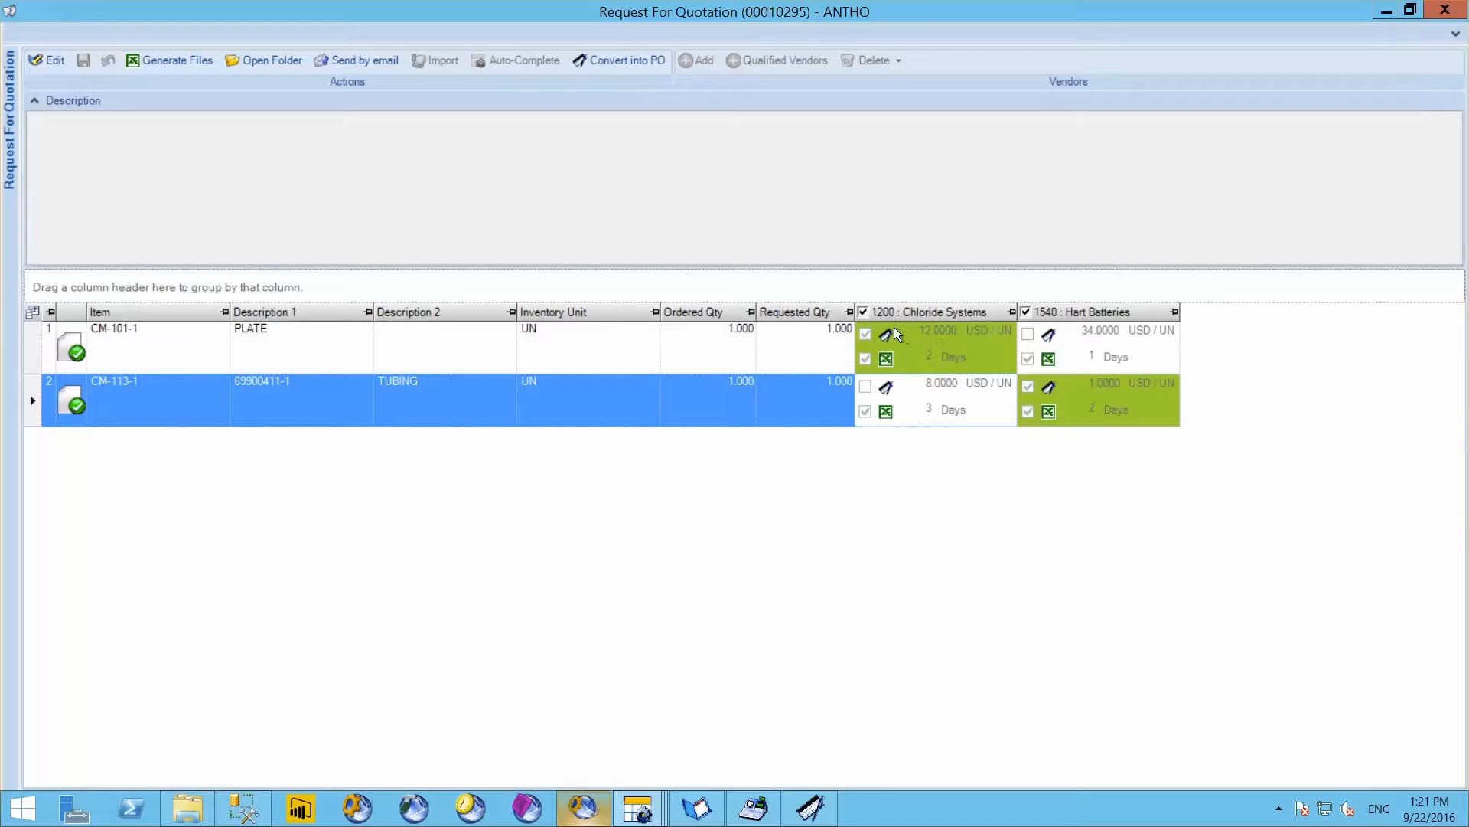
pyautogui.moveTo(110, 337)
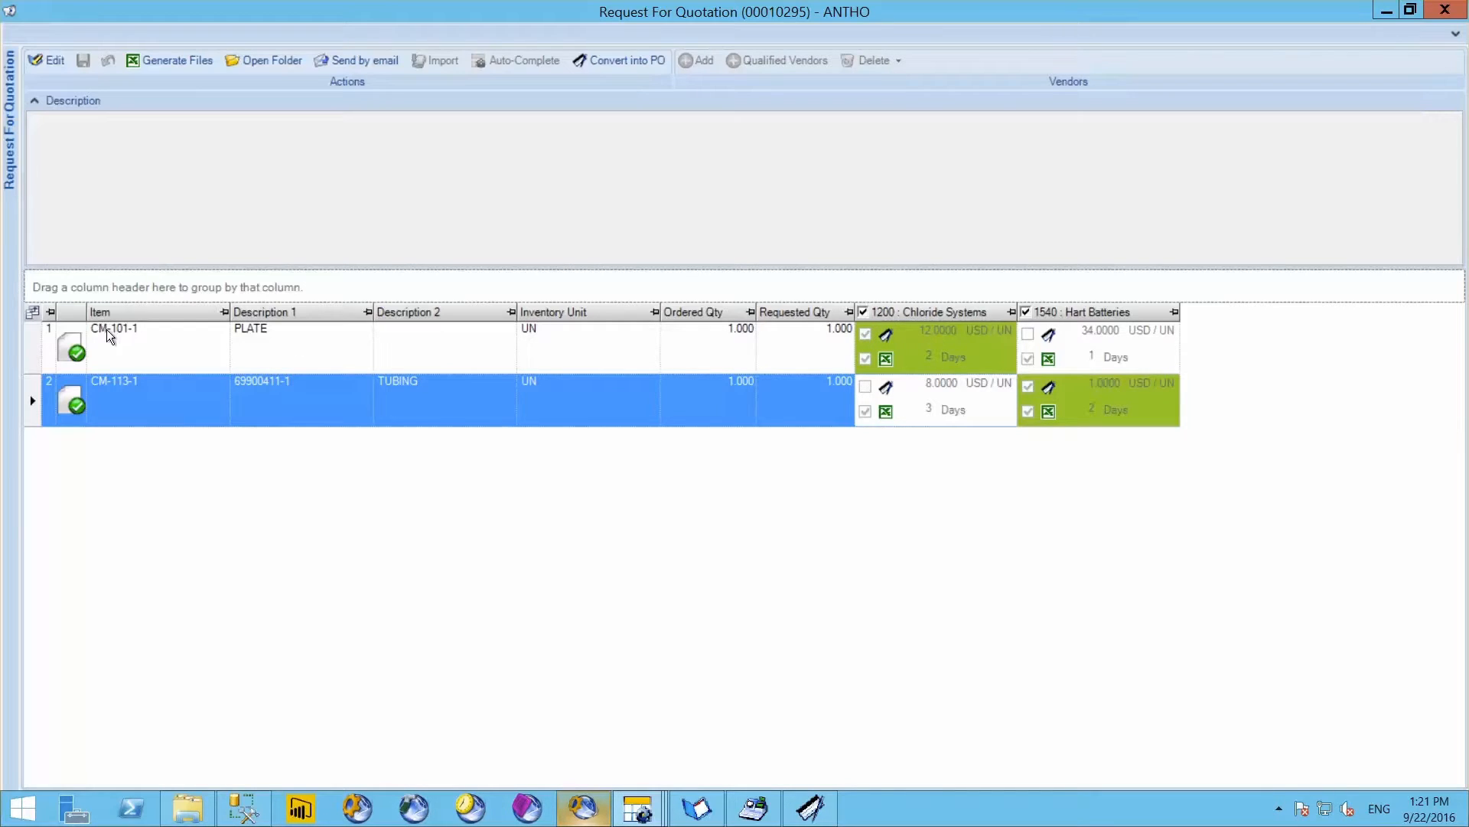
pyautogui.moveTo(102, 344)
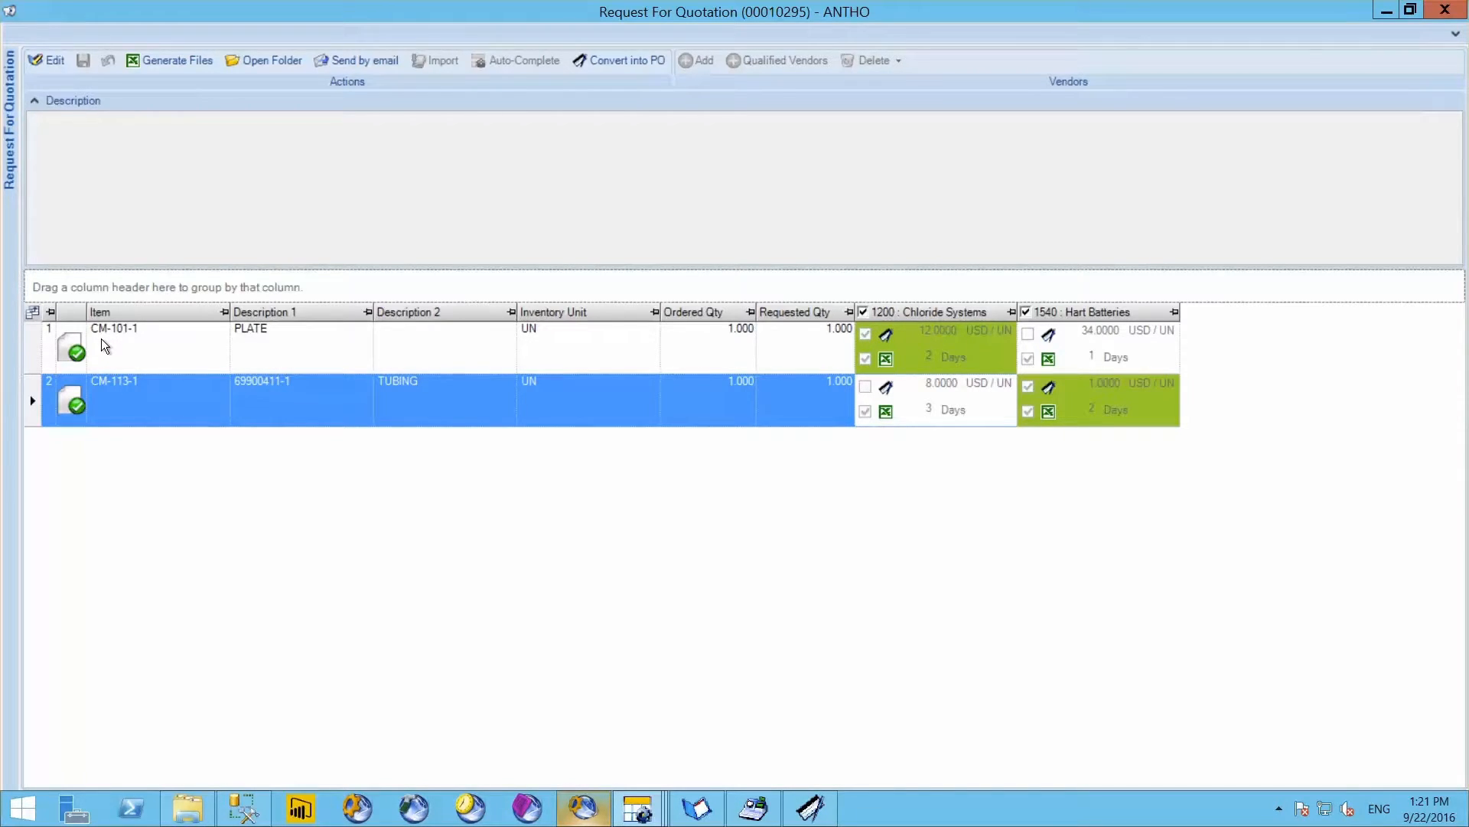
pyautogui.moveTo(1130, 379)
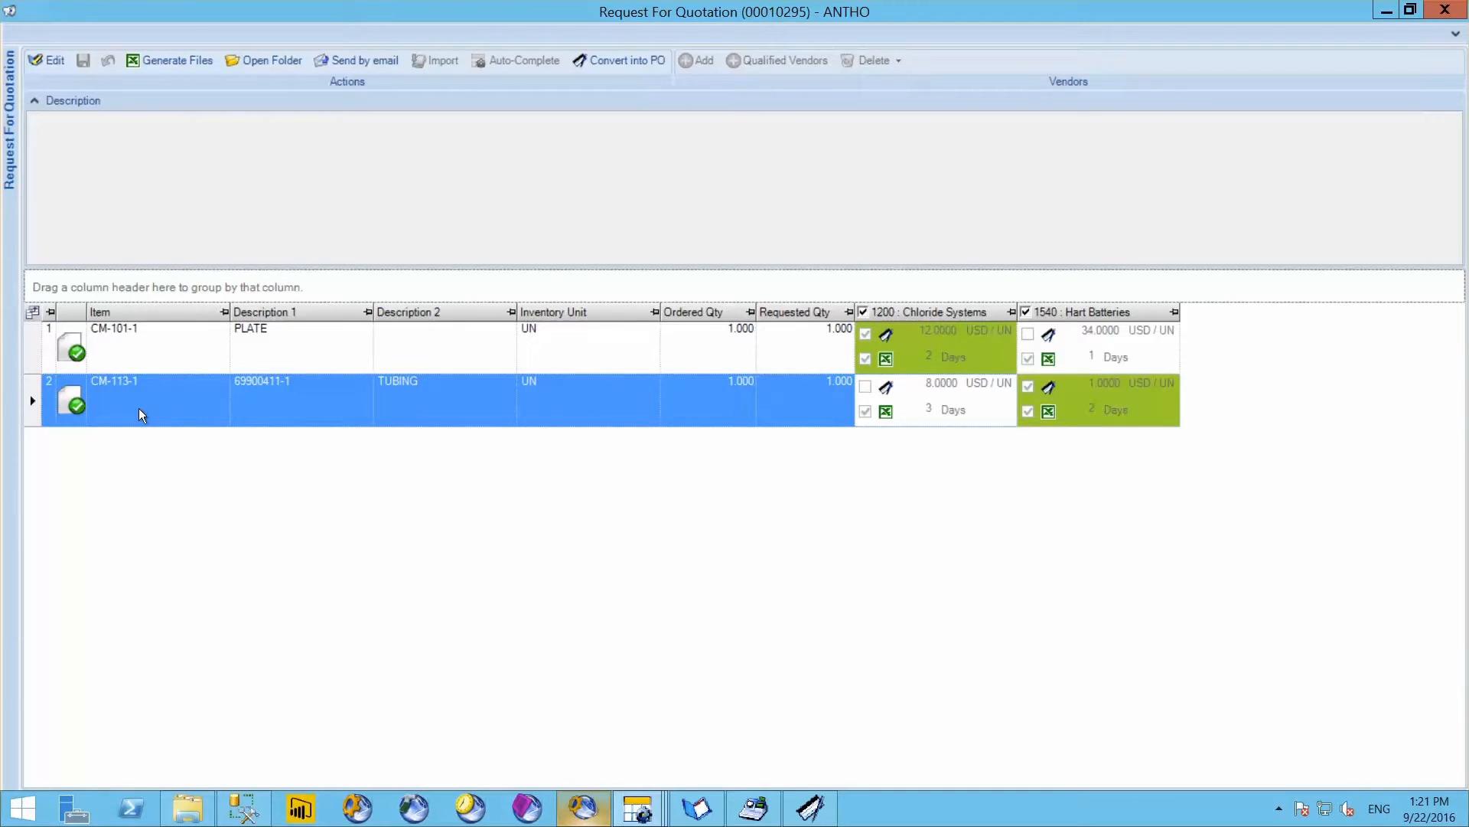
pyautogui.moveTo(625, 60)
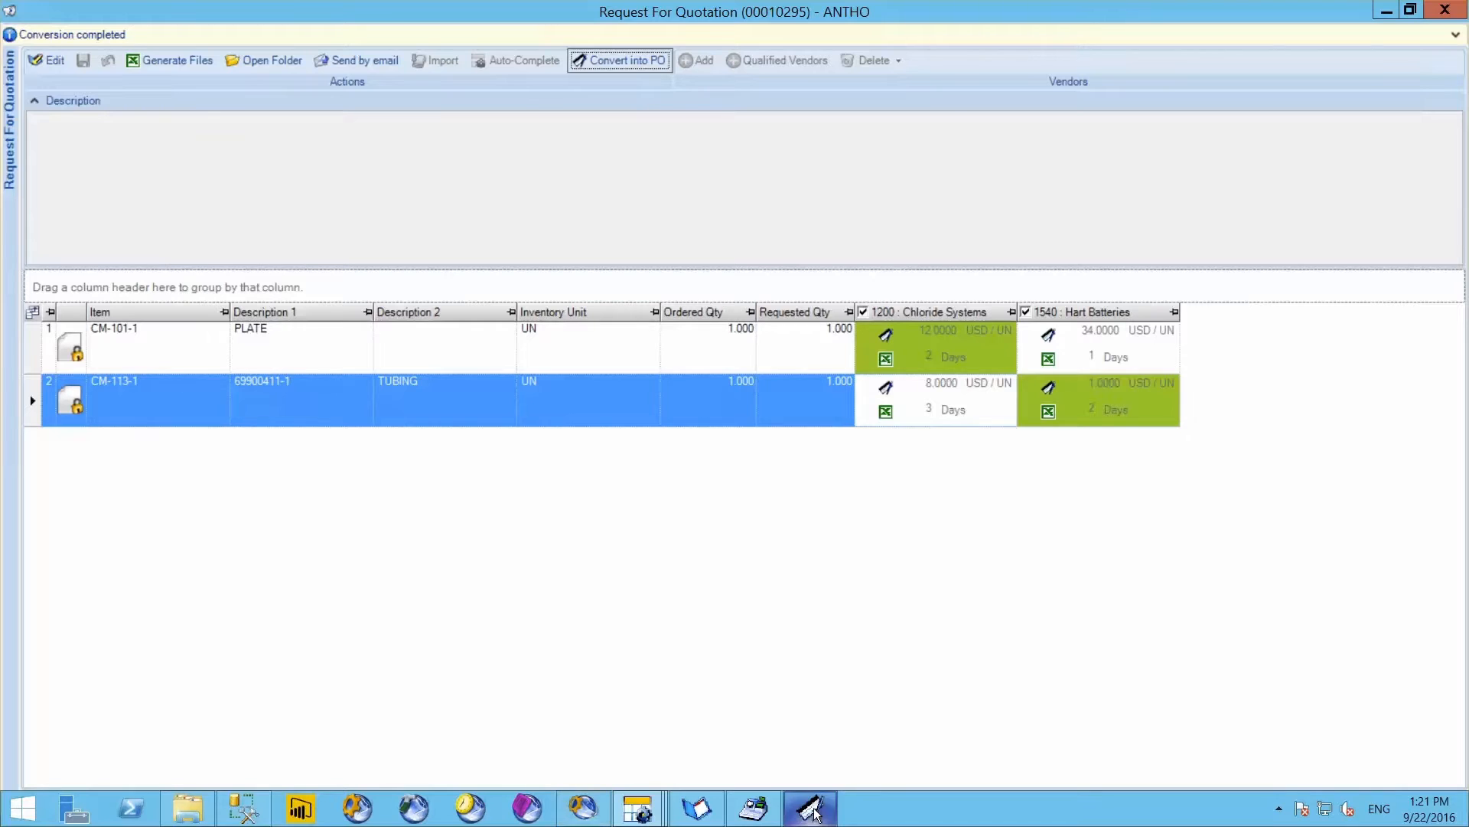
pyautogui.click(622, 60)
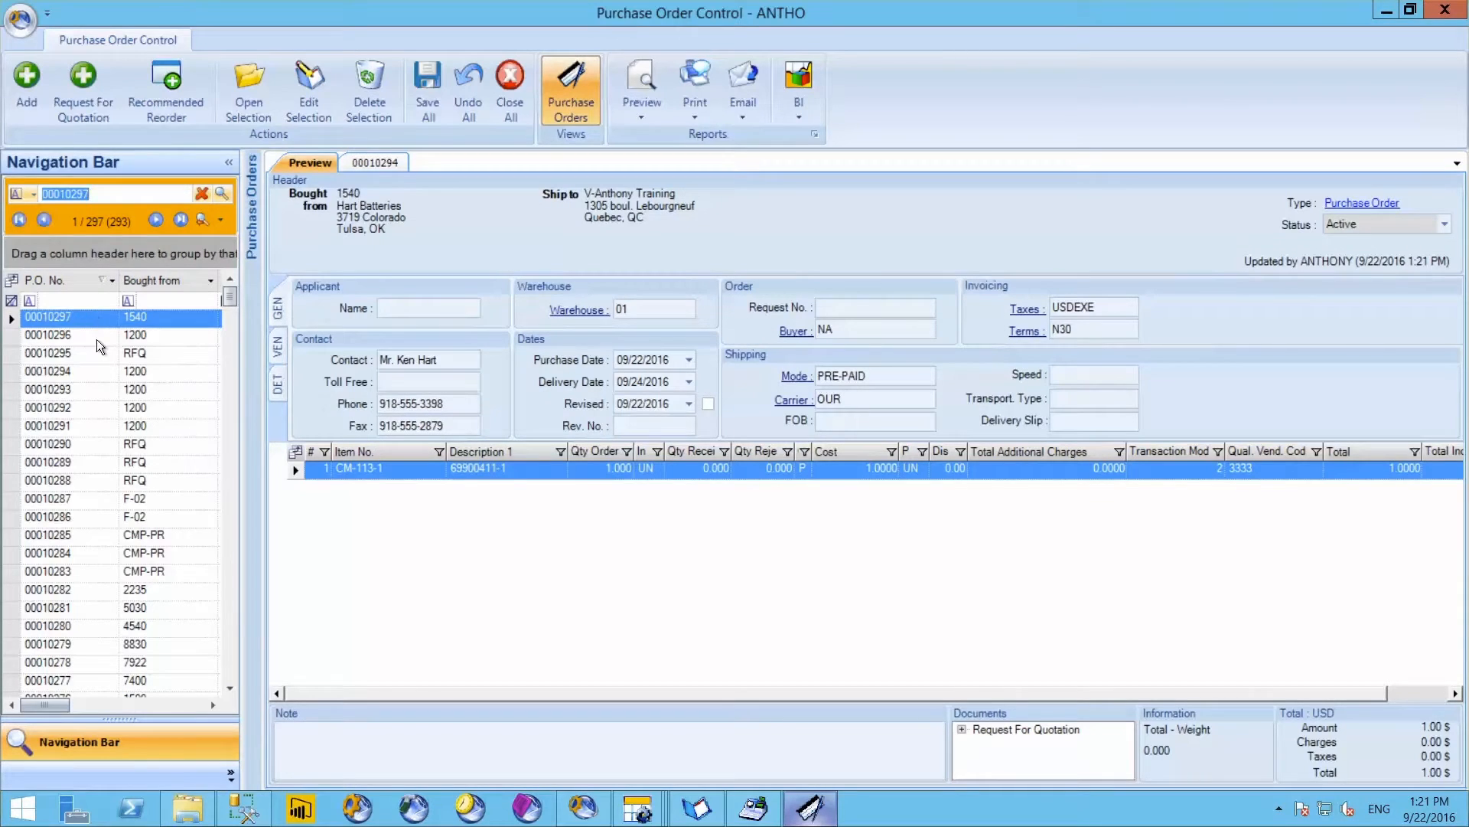
pyautogui.click(48, 335)
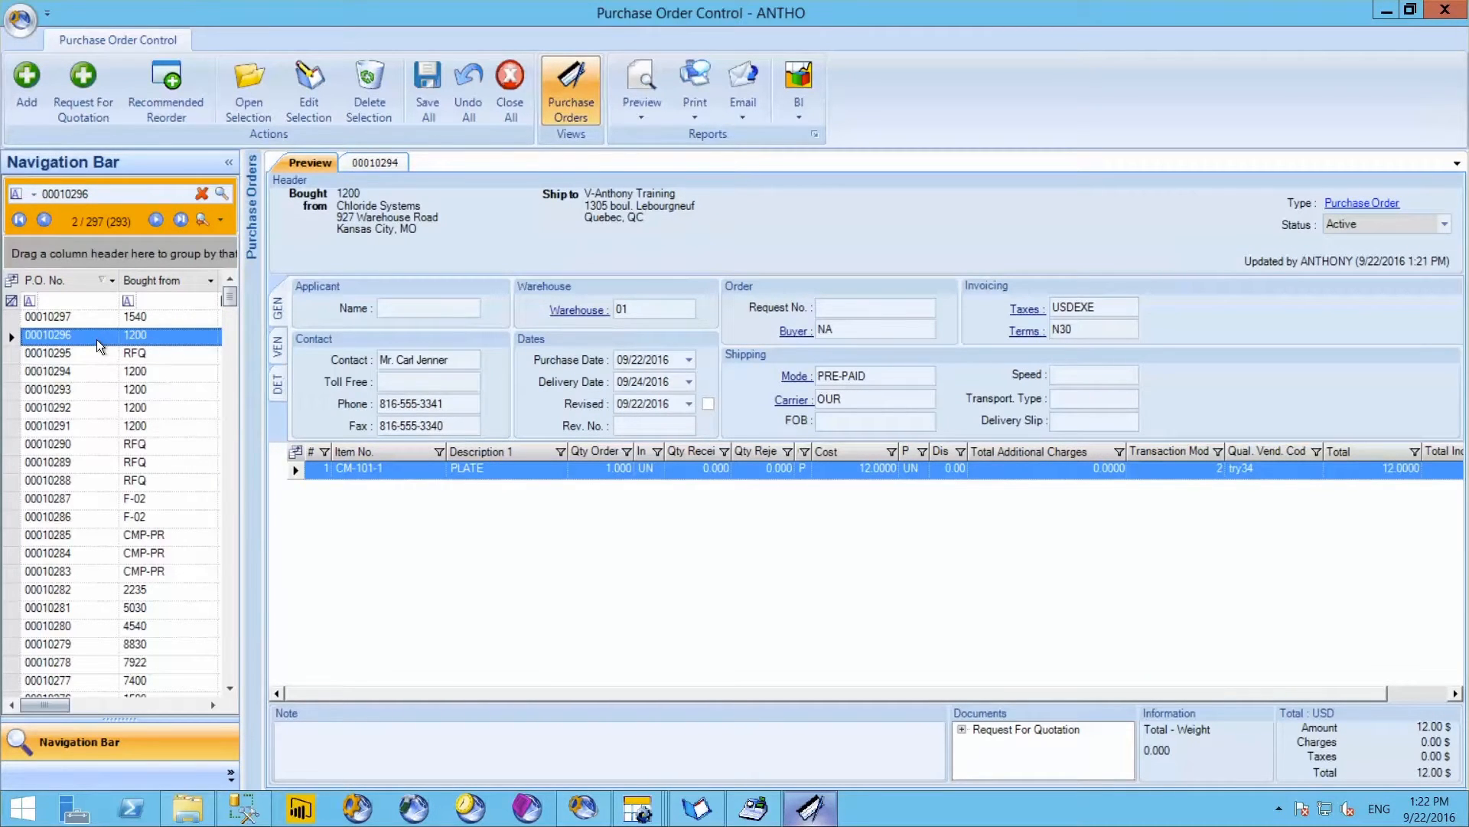
pyautogui.click(48, 315)
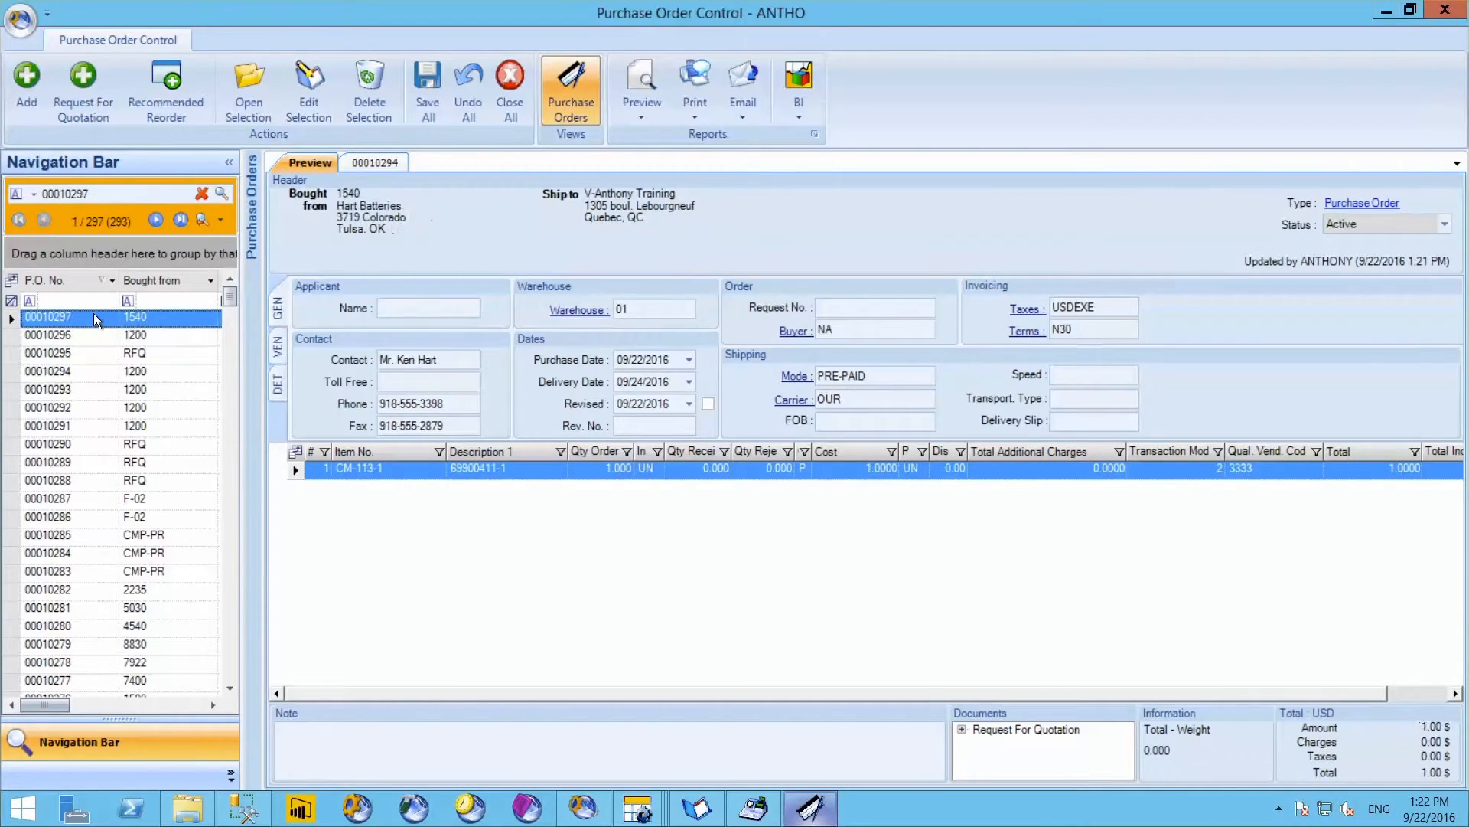